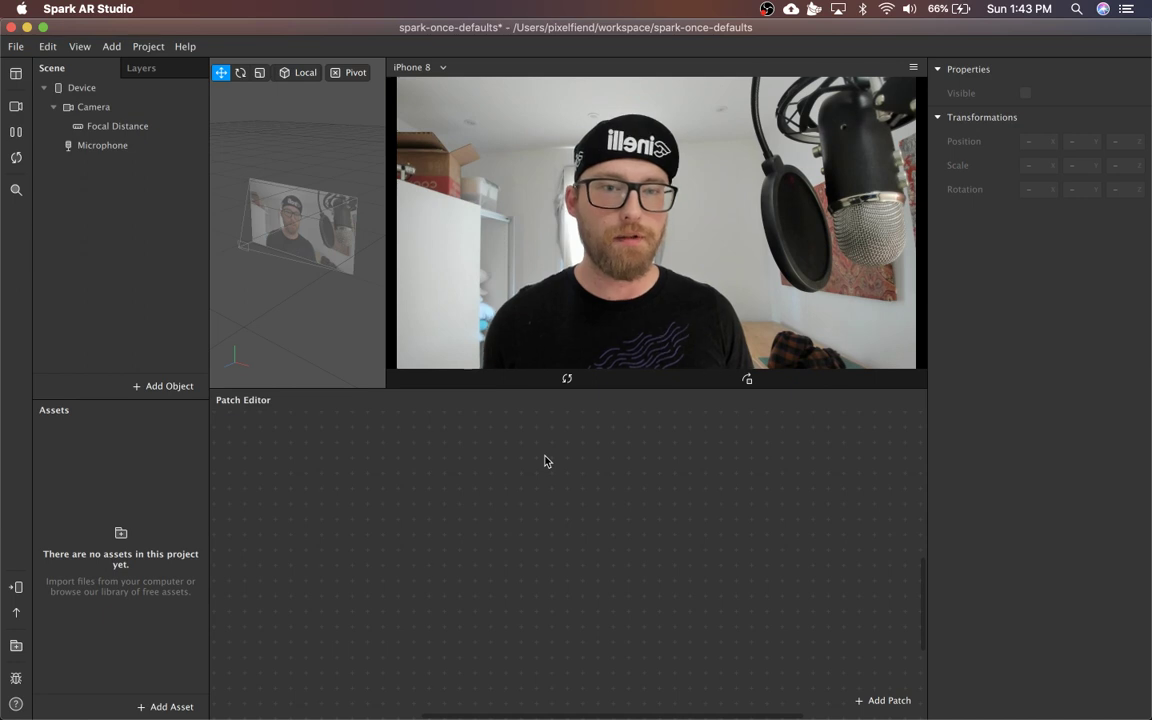
{"action": "mouse_move", "coordinate": [508, 504]}
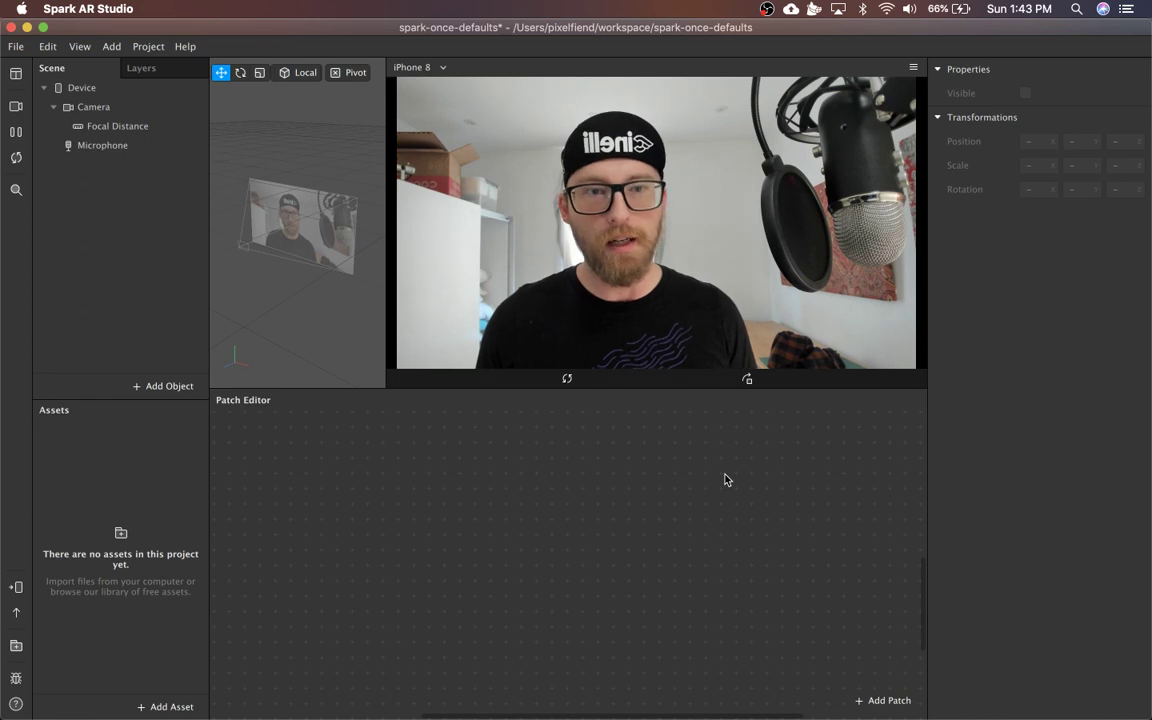
{"action": "mouse_move", "coordinate": [476, 584]}
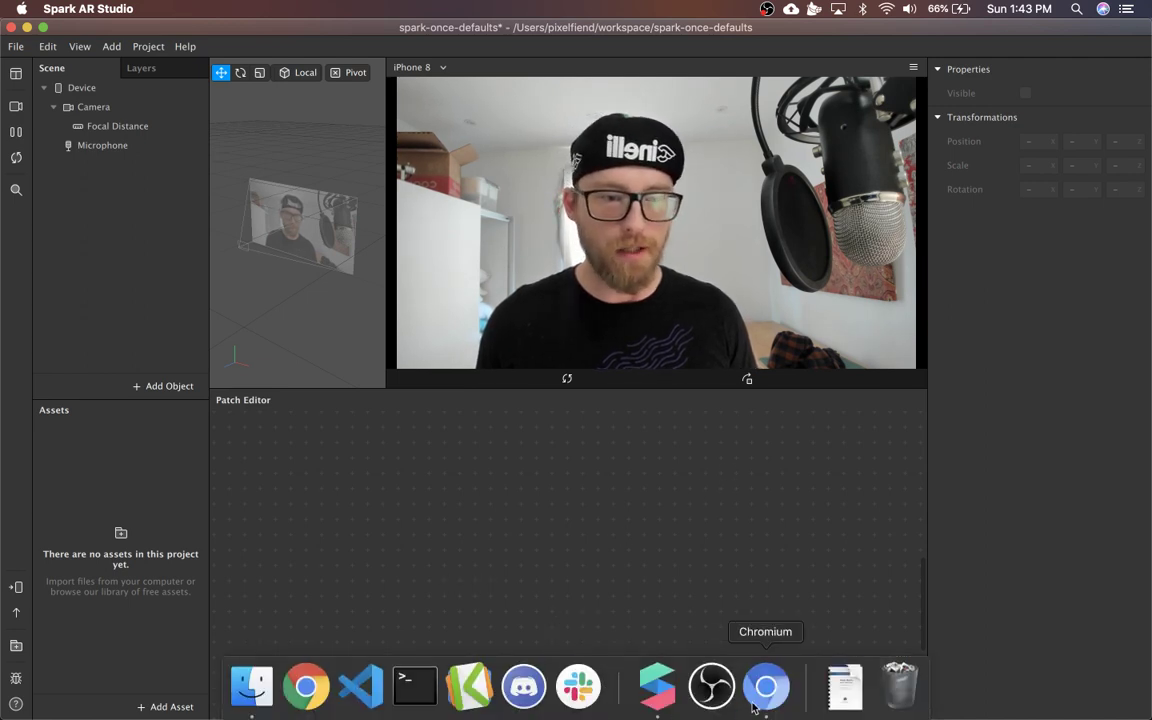
Bring the browser's sponsor page forward and look through it.
{"action": "left_click", "coordinate": [764, 686]}
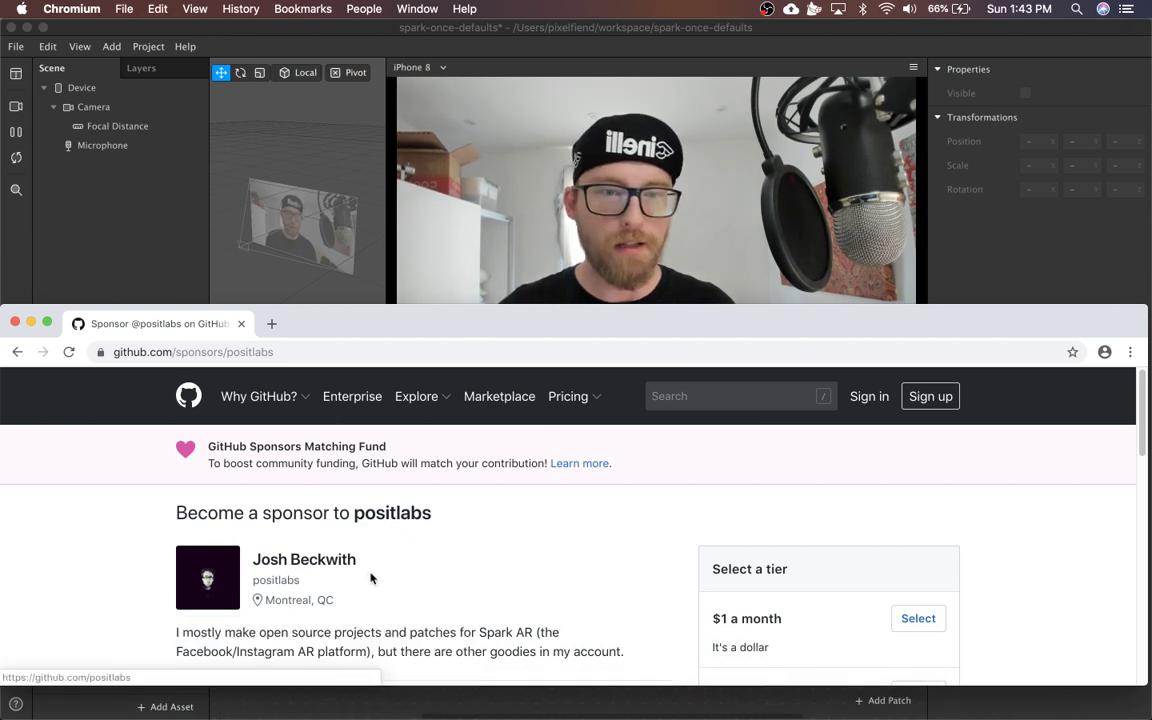
{"action": "scroll", "scroll_direction": "down", "scroll_amount": 3}
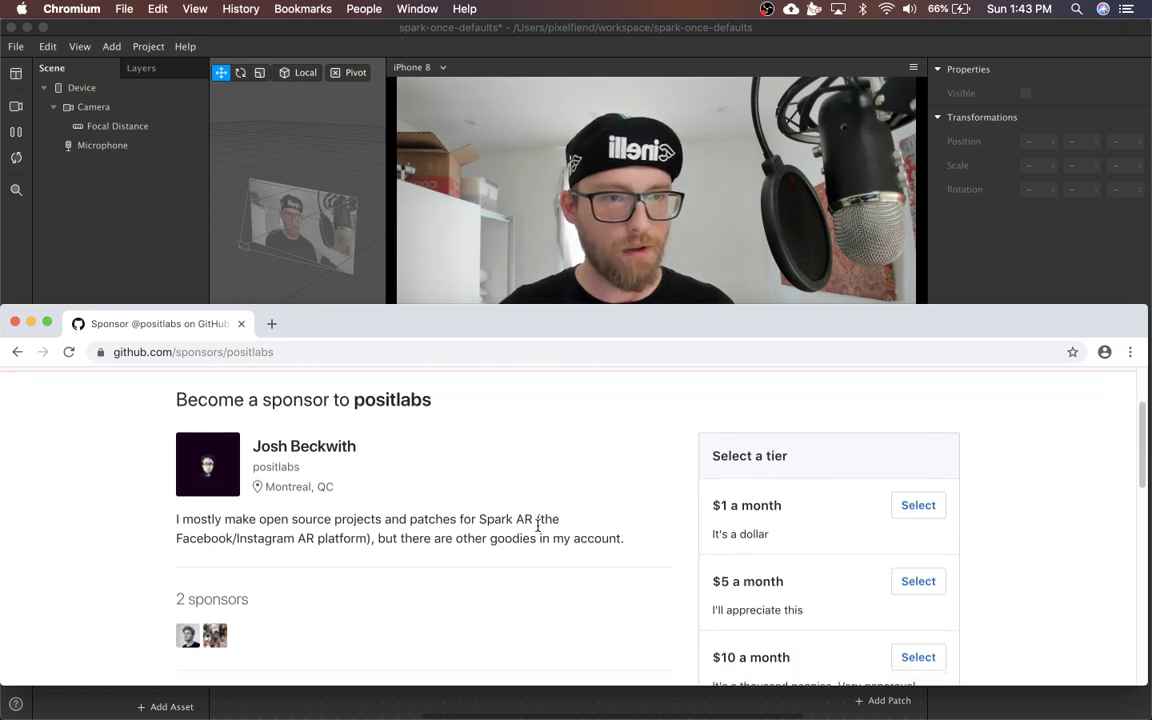
{"action": "scroll", "scroll_direction": "down", "scroll_amount": 3}
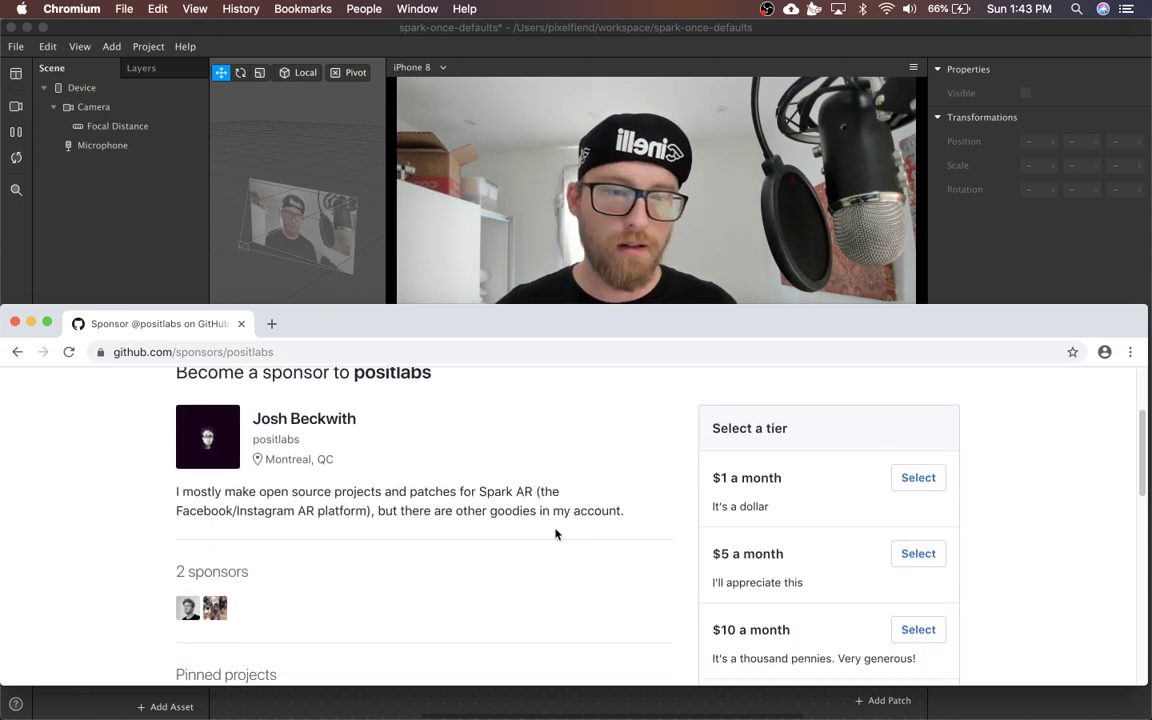
{"action": "scroll", "scroll_direction": "down", "scroll_amount": 3}
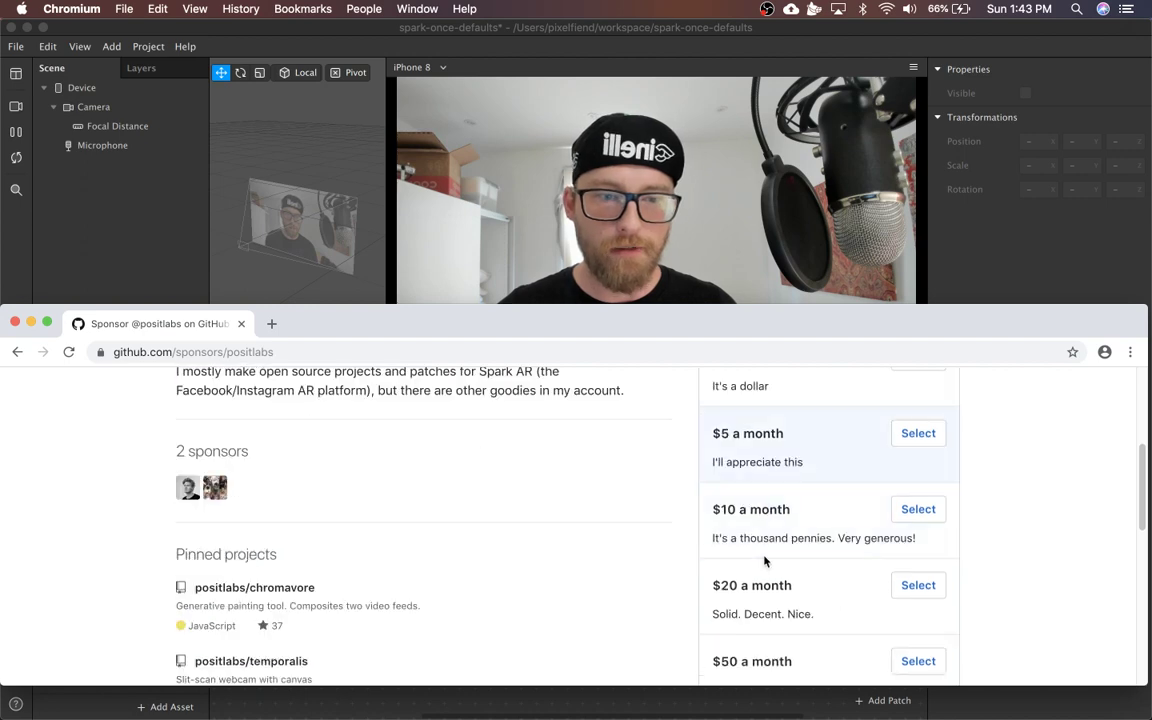
{"action": "scroll", "scroll_direction": "down", "scroll_amount": 3}
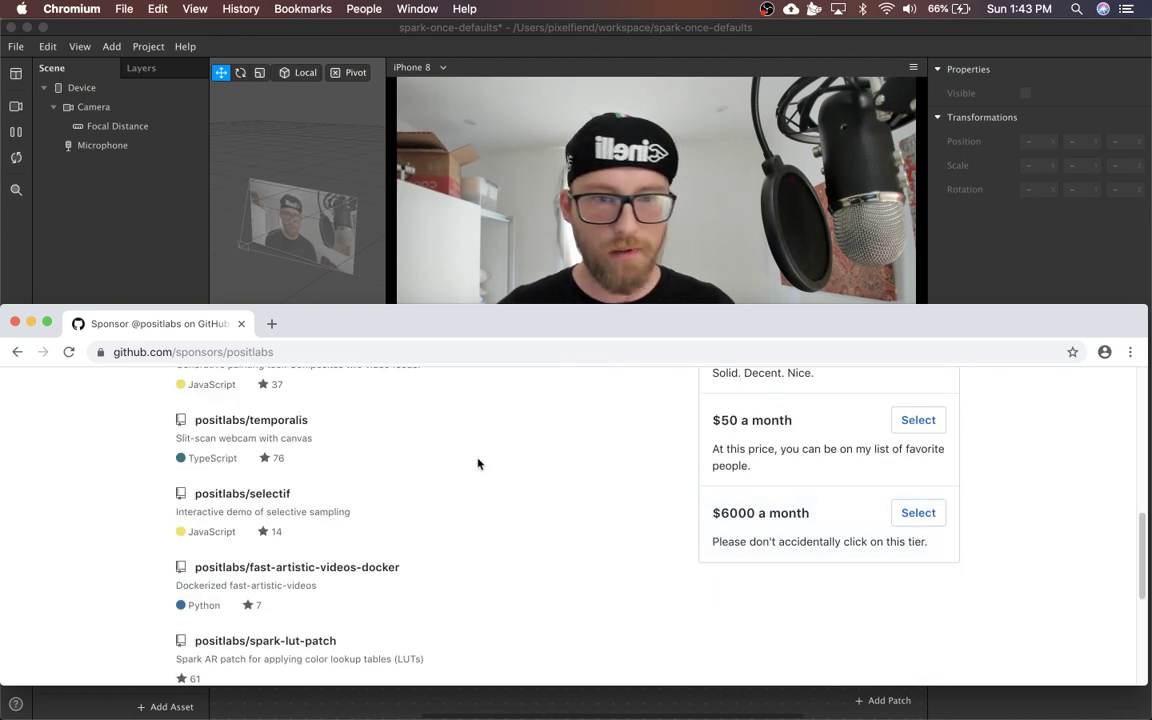
{"action": "scroll", "scroll_direction": "up", "scroll_amount": 3}
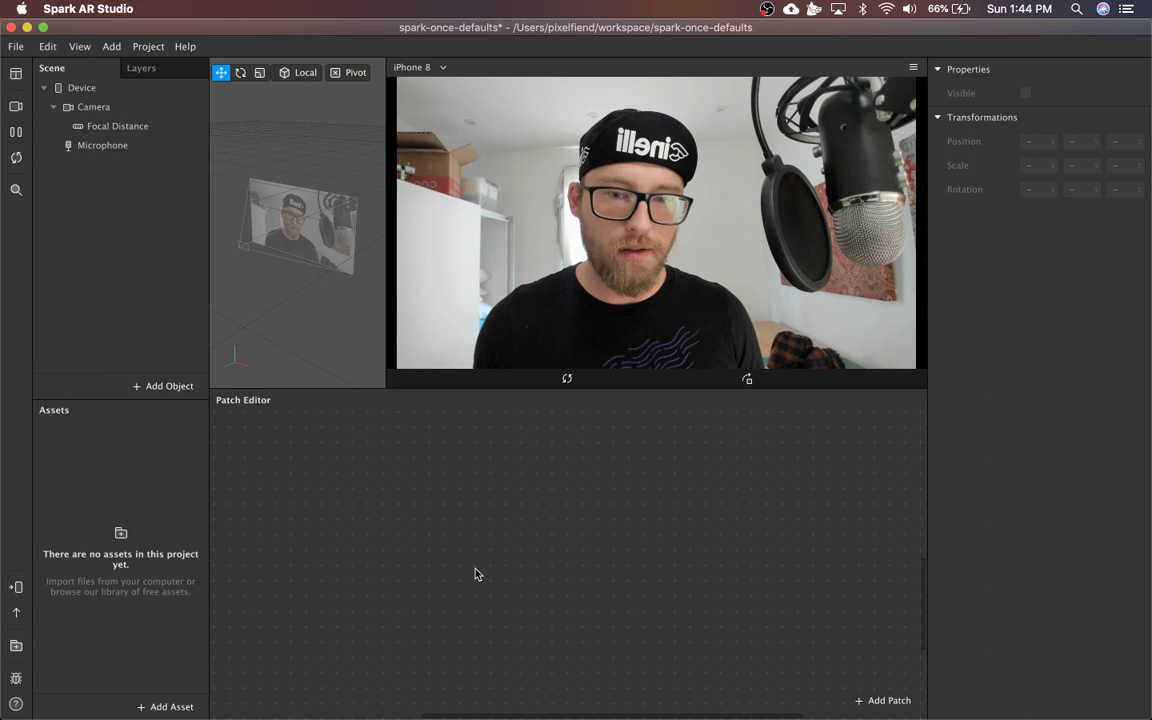
Insert a Pulse patch into the patch graph via the patch search.
{"action": "left_click", "coordinate": [882, 700]}
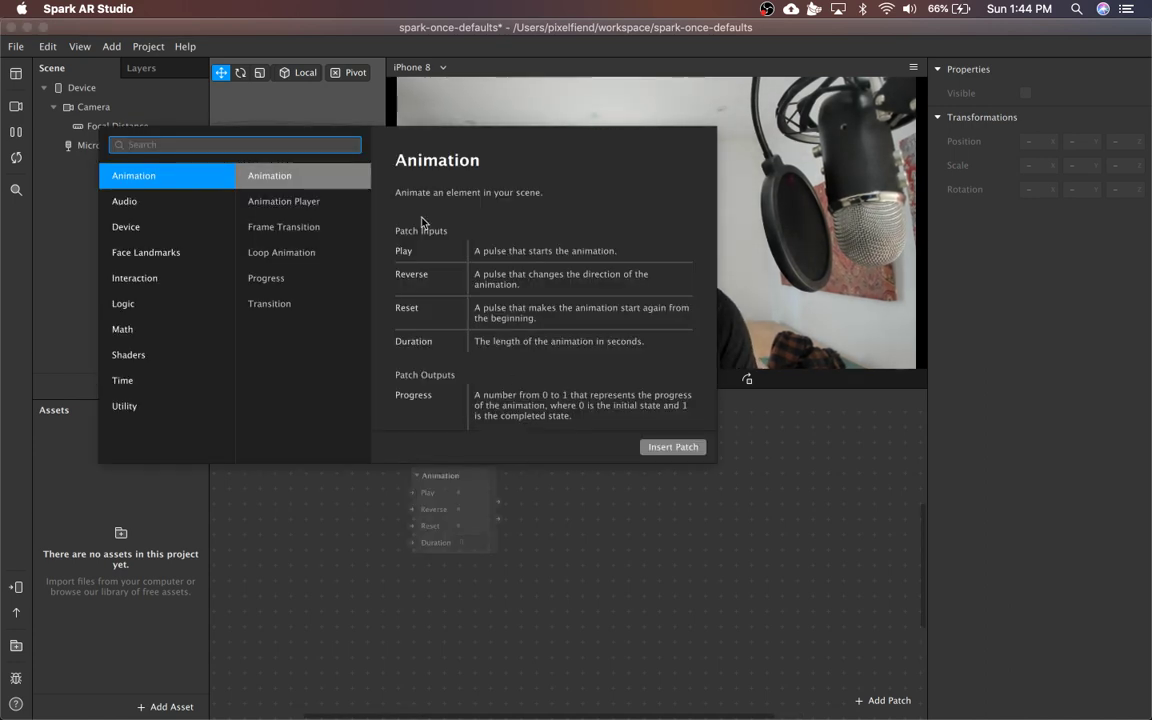
{"action": "type", "text": "pul"}
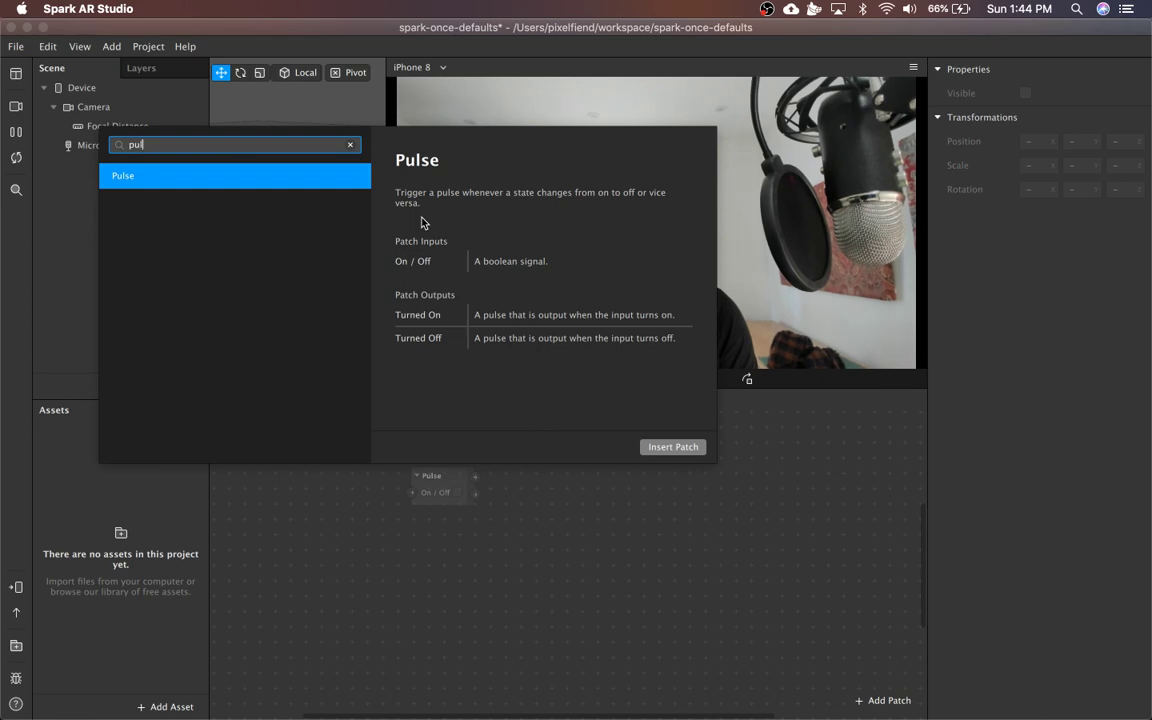
{"action": "left_click", "coordinate": [672, 446]}
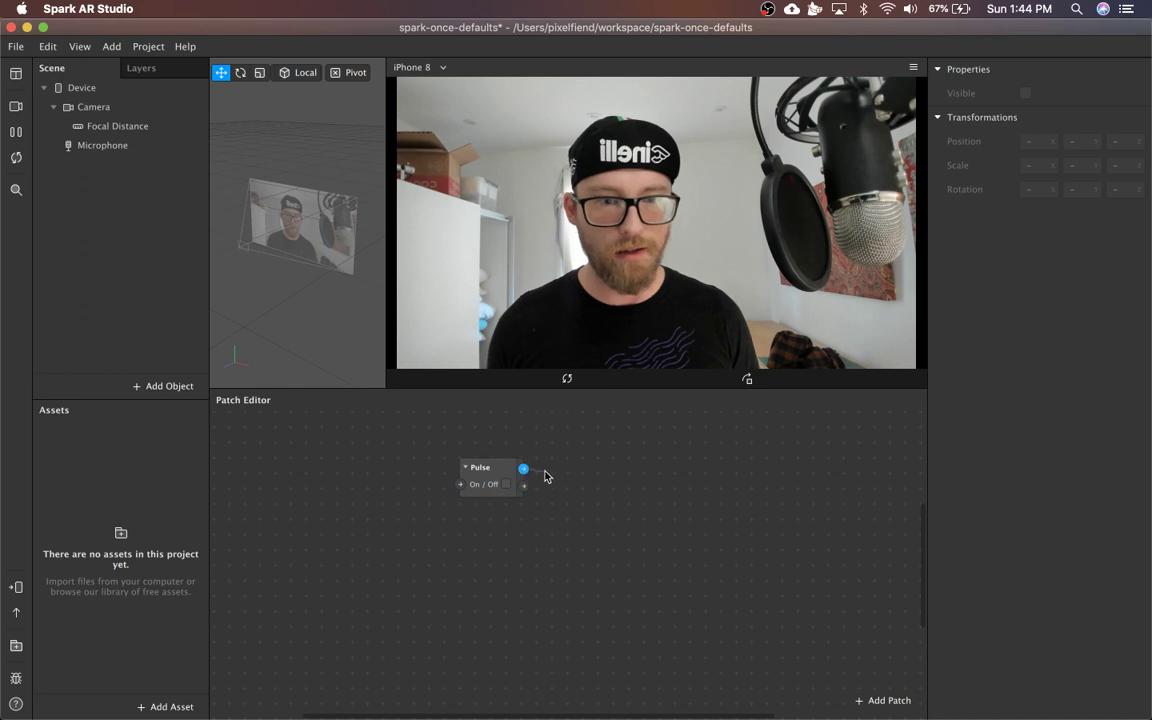
{"action": "left_click", "coordinate": [478, 476]}
{"action": "type", "text": "swi"}
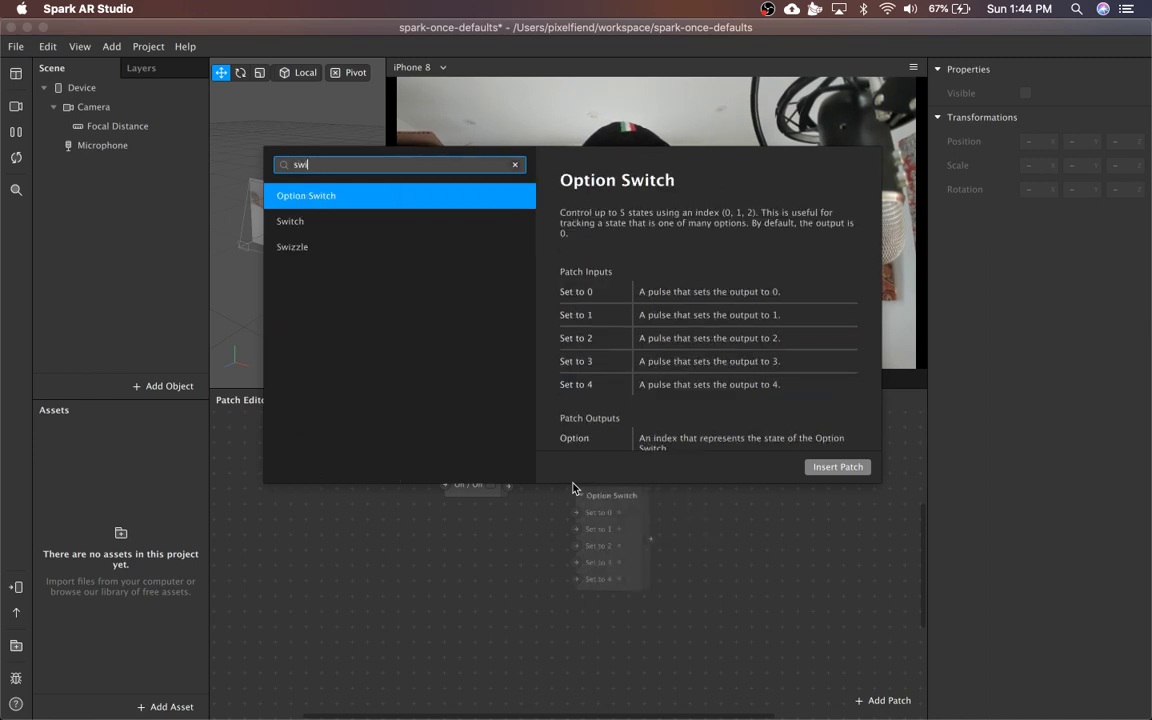
Insert a Switch patch beside Pulse and wire Pulse's output into its Turn On input.
{"action": "left_click", "coordinate": [290, 220]}
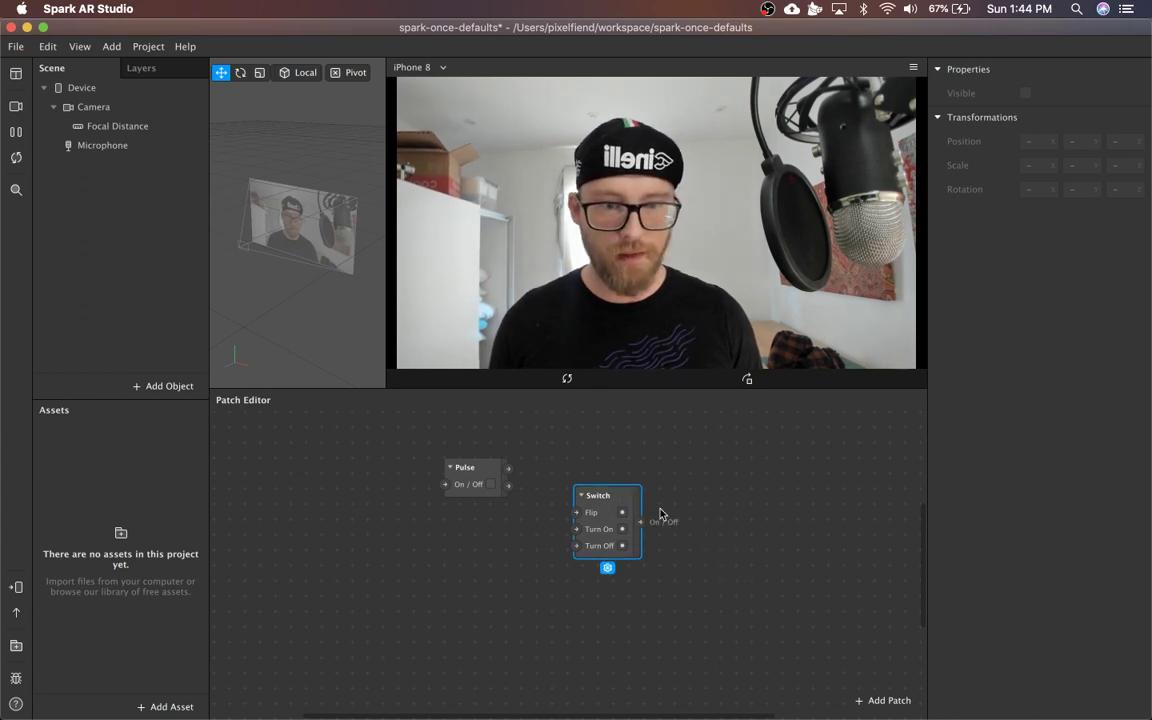
{"action": "left_click_drag", "start_coordinate": [608, 520], "coordinate": [568, 490]}
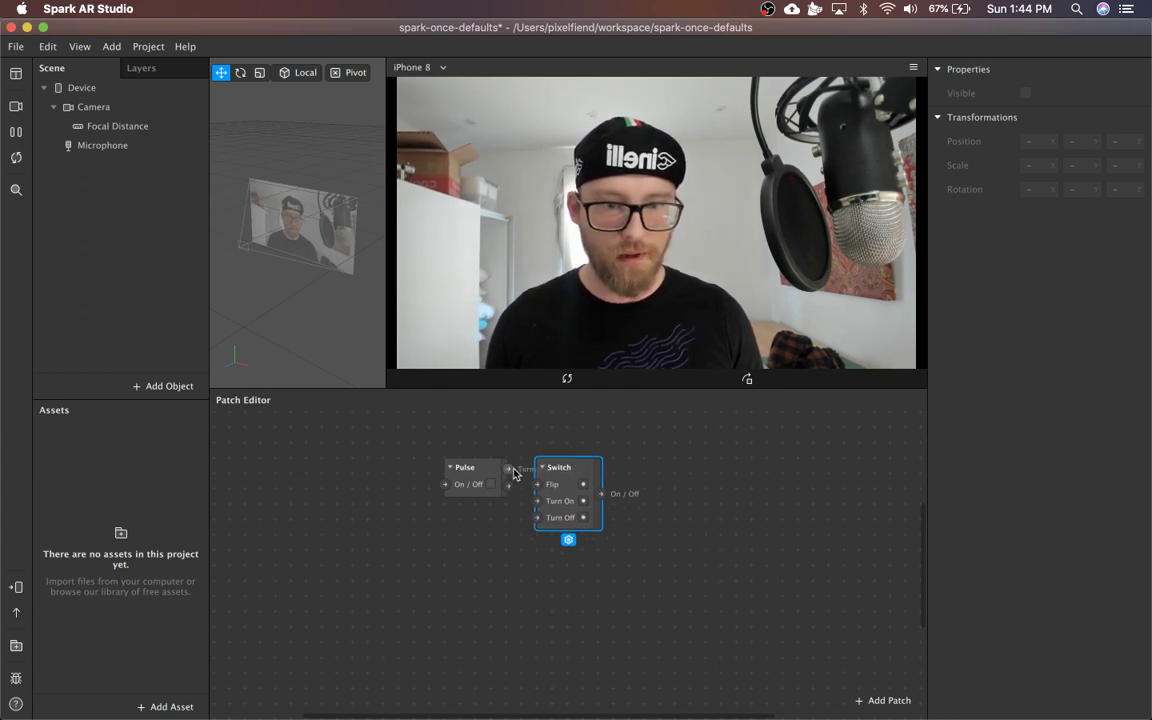
{"action": "left_click_drag", "start_coordinate": [464, 468], "coordinate": [418, 468]}
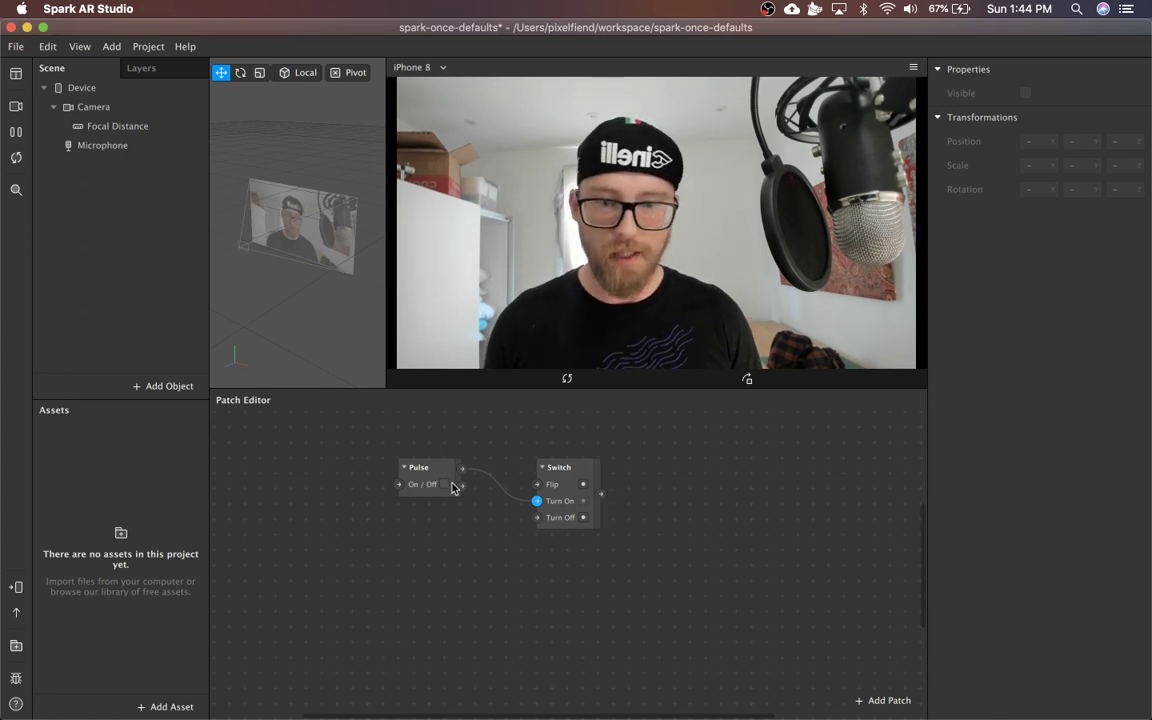
Tick the Pulse patch's On/Off input so it fires.
{"action": "left_click", "coordinate": [444, 484]}
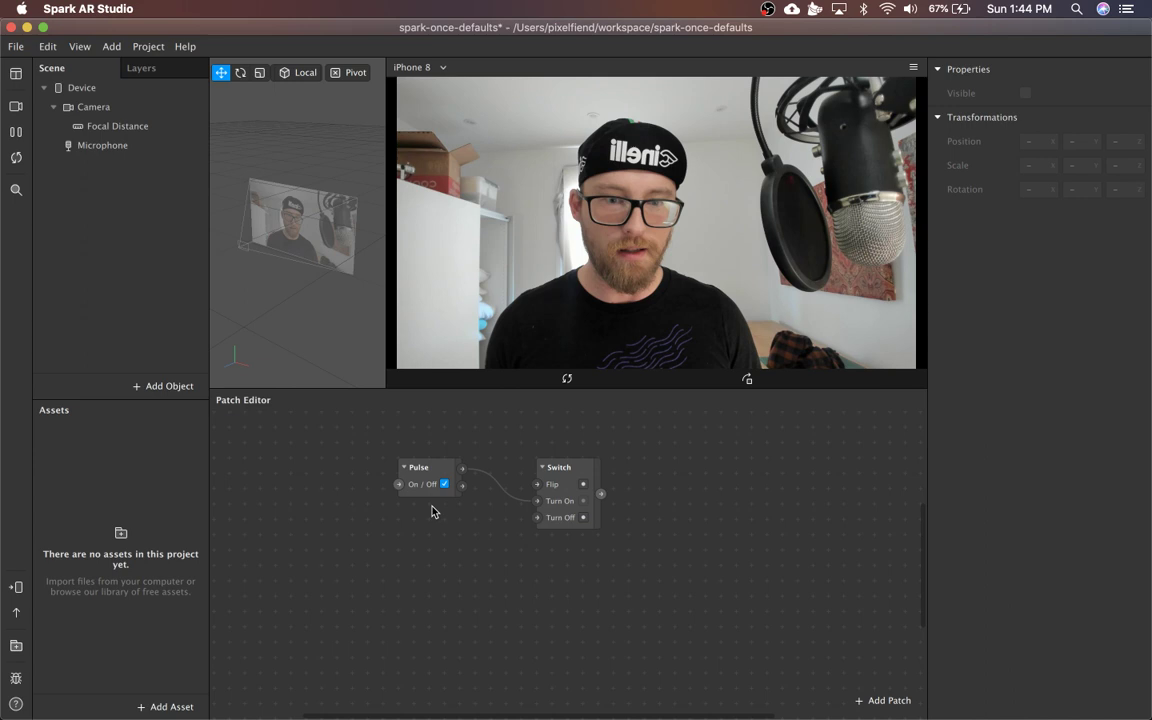
{"action": "left_click", "coordinate": [444, 484]}
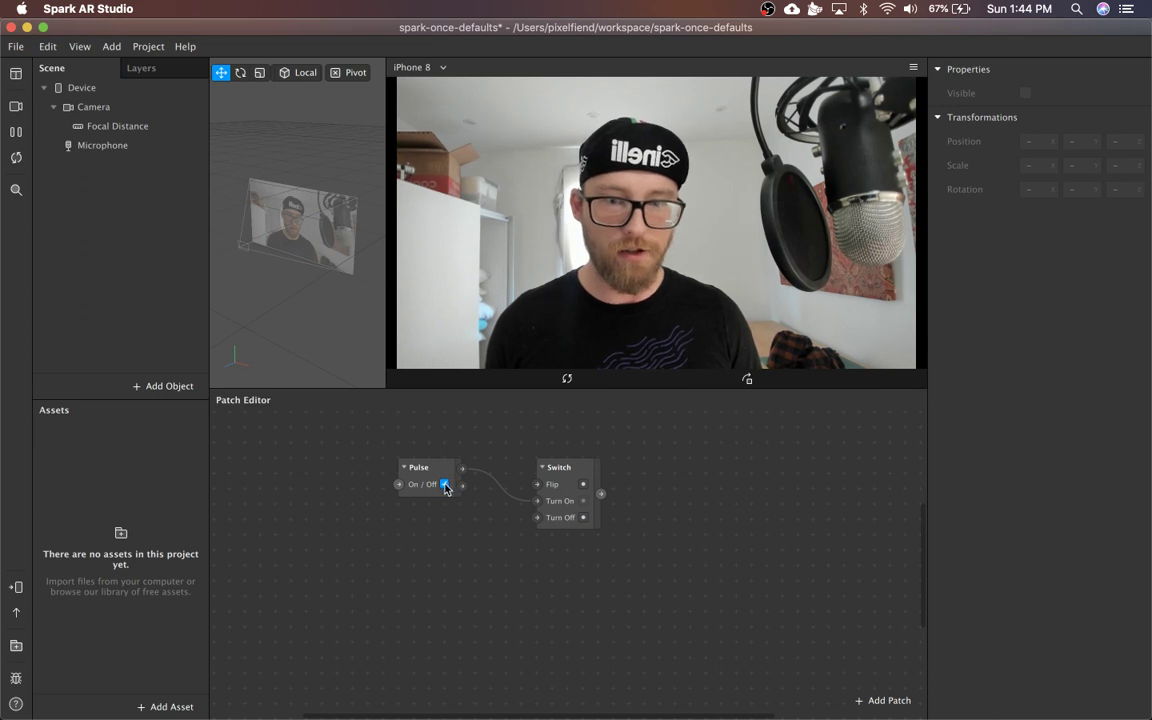
{"action": "left_click", "coordinate": [444, 482]}
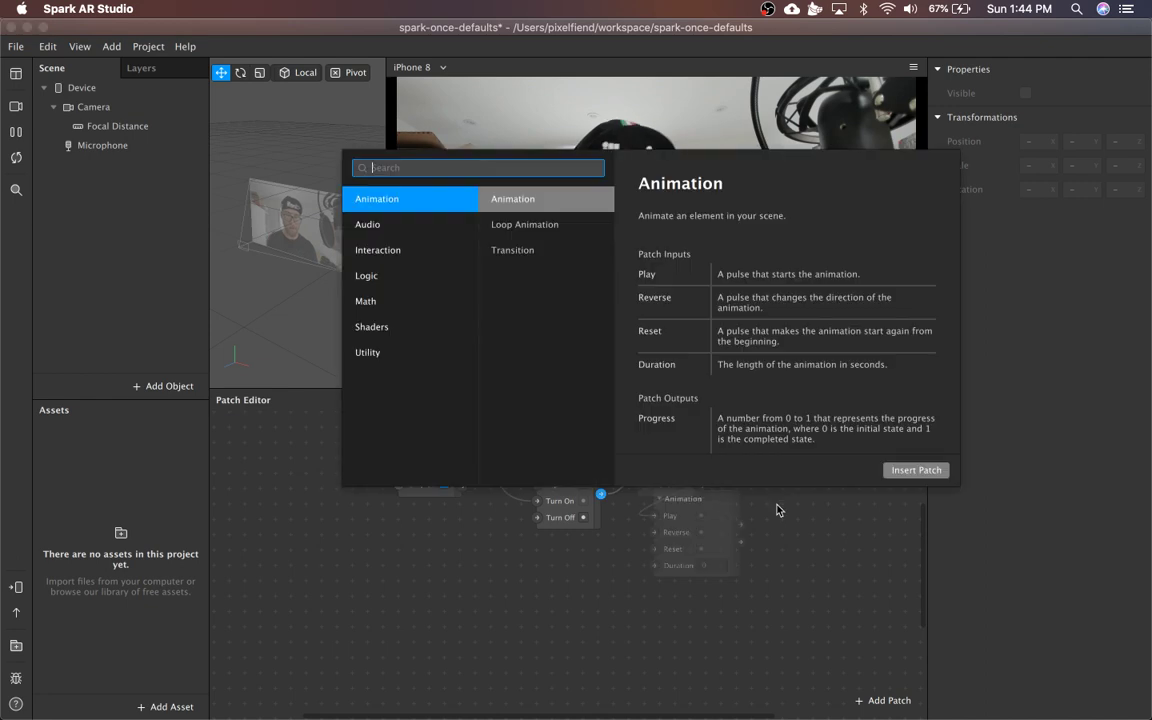
Insert a Value patch, make it Boolean (UseDefaults) and place it after the Switch.
{"action": "type", "text": "va"}
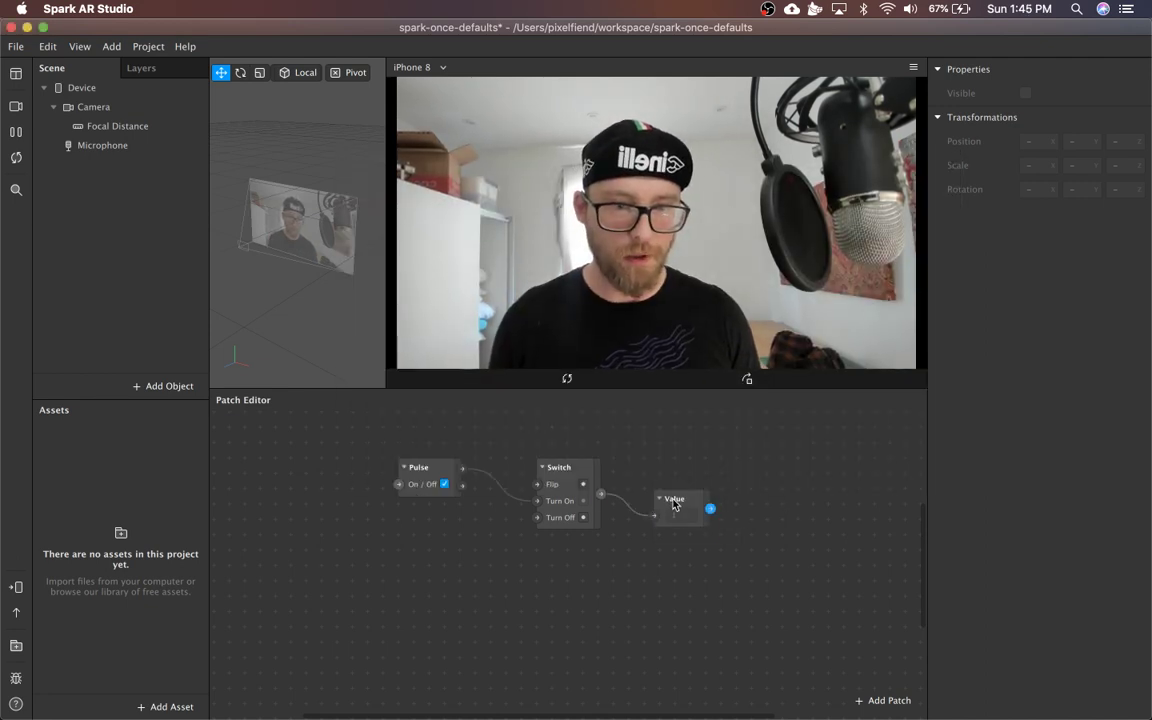
{"action": "left_click", "coordinate": [680, 506]}
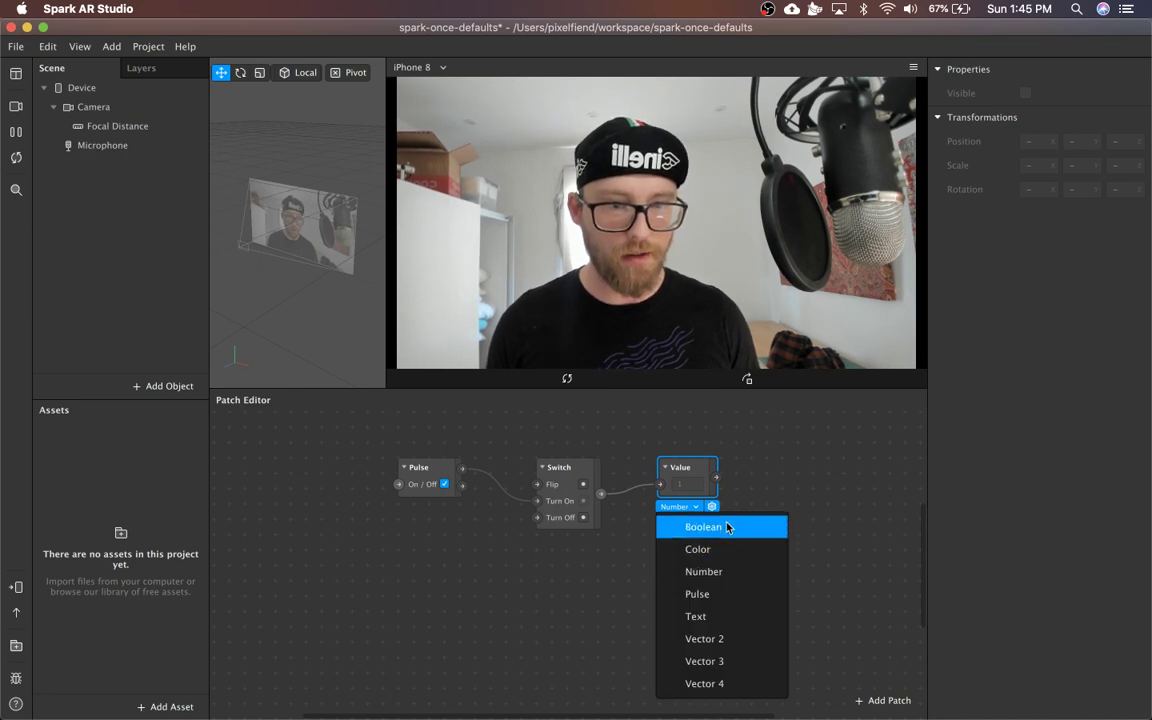
{"action": "left_click", "coordinate": [704, 528]}
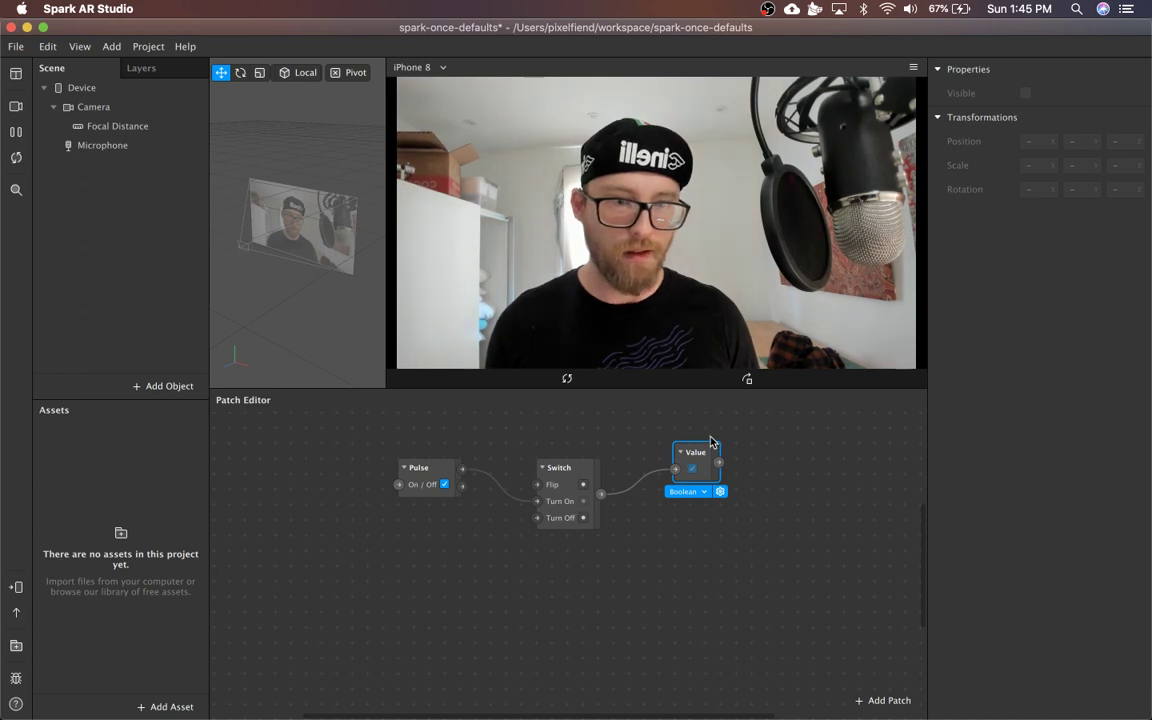
{"action": "left_click_drag", "start_coordinate": [696, 470], "coordinate": [726, 470]}
{"action": "type", "text": "UseDefaults"}
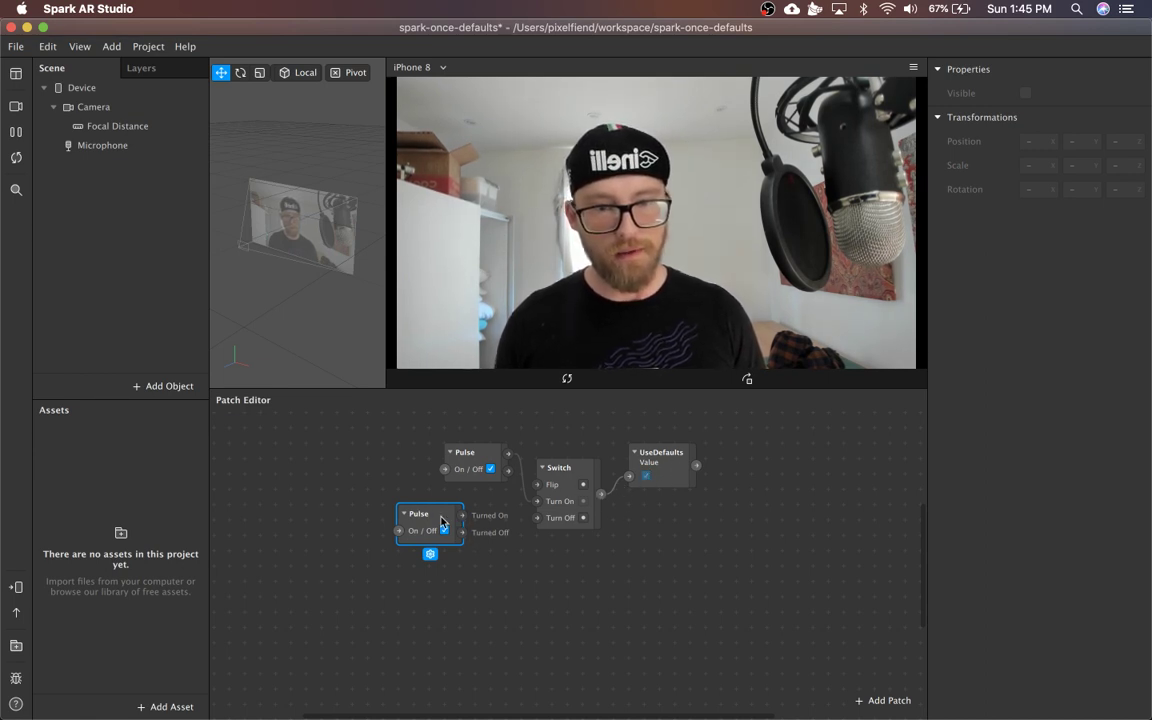
Wire the second Pulse's Turned On output into the Switch's Turn Off input.
{"action": "left_click_drag", "start_coordinate": [430, 520], "coordinate": [398, 538]}
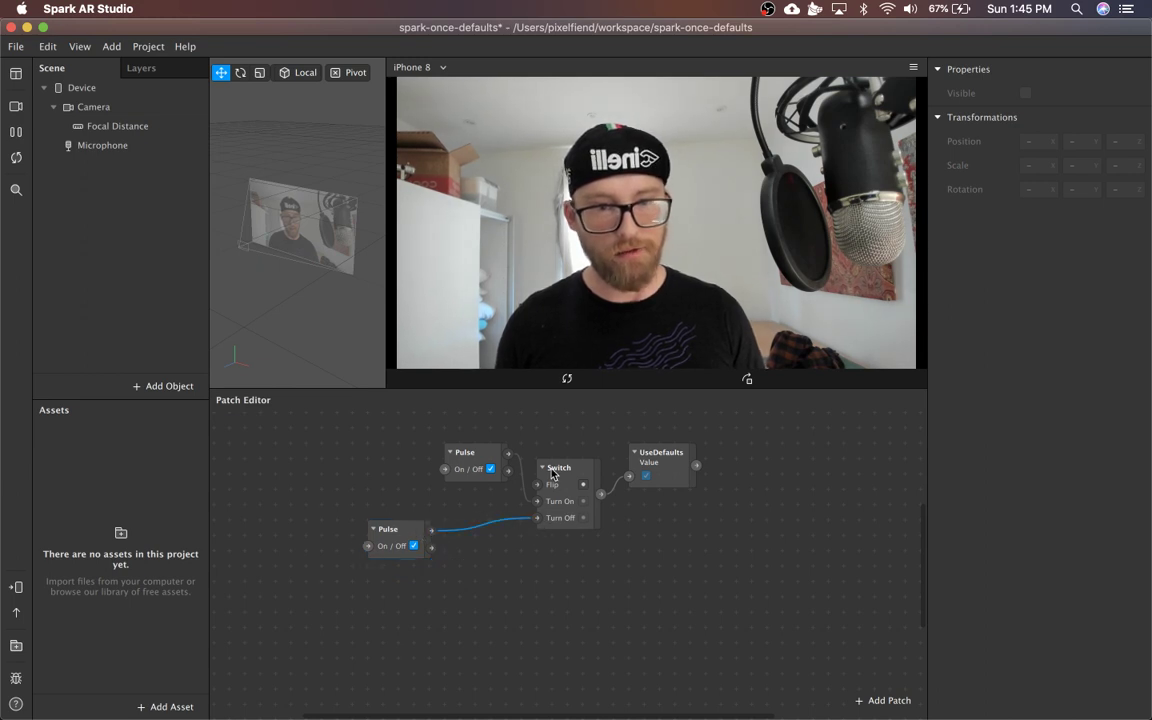
{"action": "left_click", "coordinate": [660, 464]}
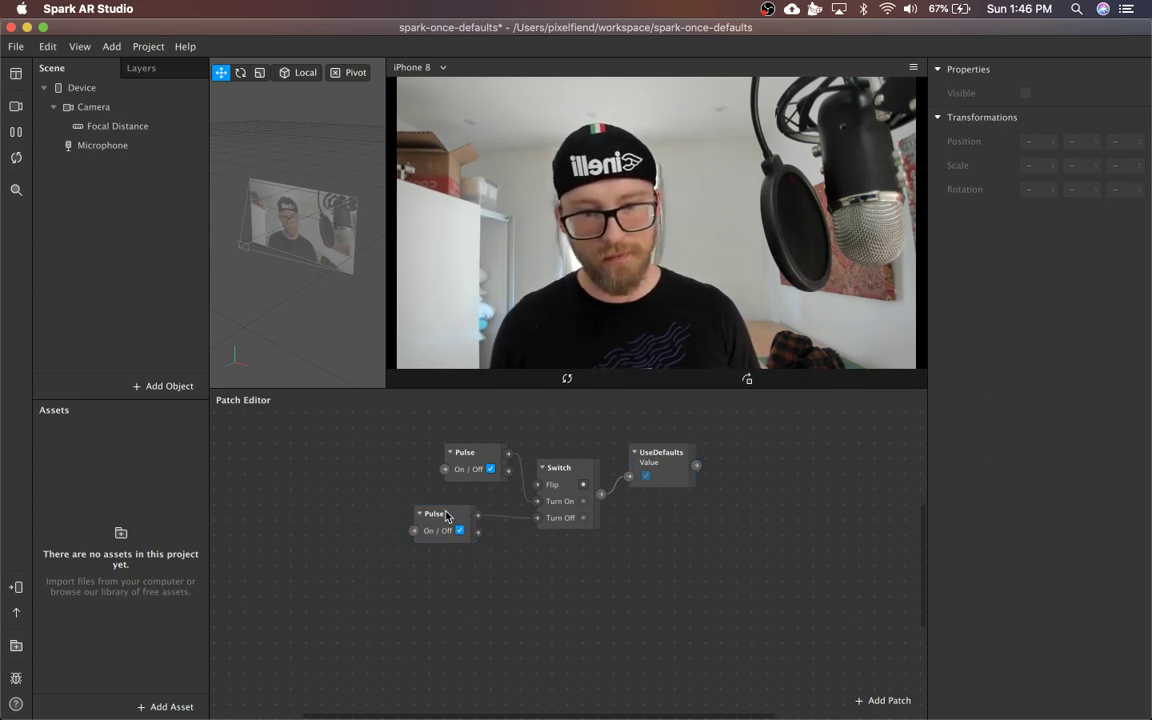
{"action": "left_click", "coordinate": [434, 512]}
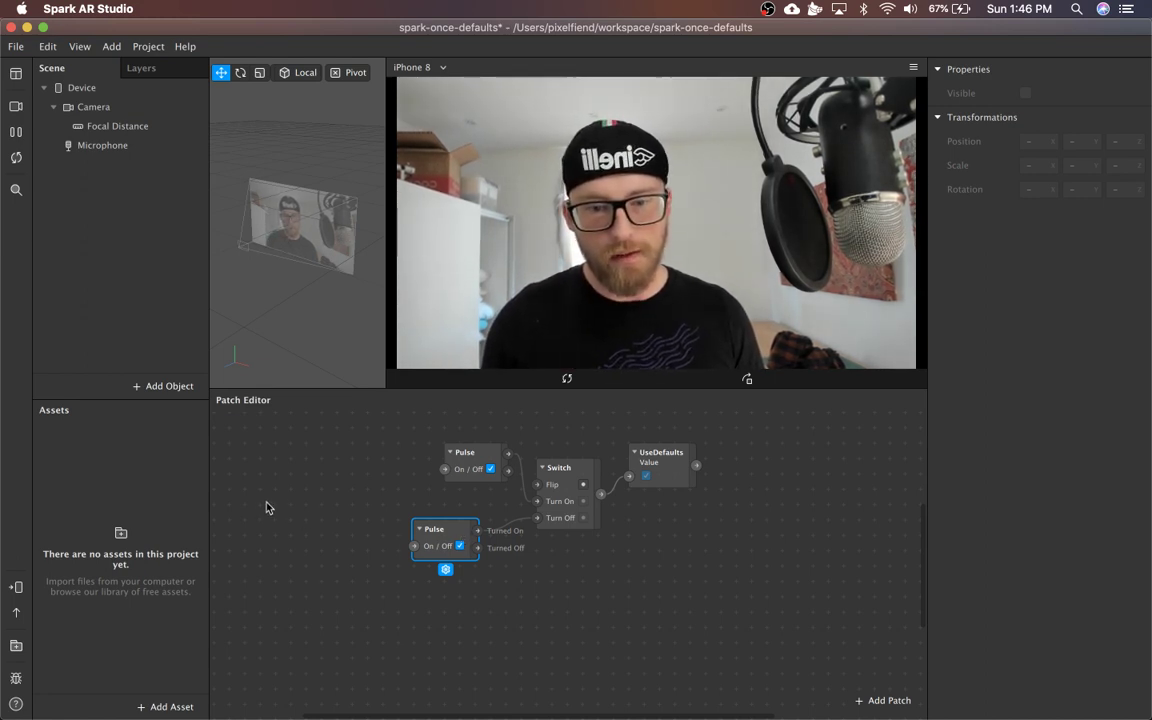
Insert a Screen Pan gesture patch to drive the second Pulse.
{"action": "left_click", "coordinate": [882, 700]}
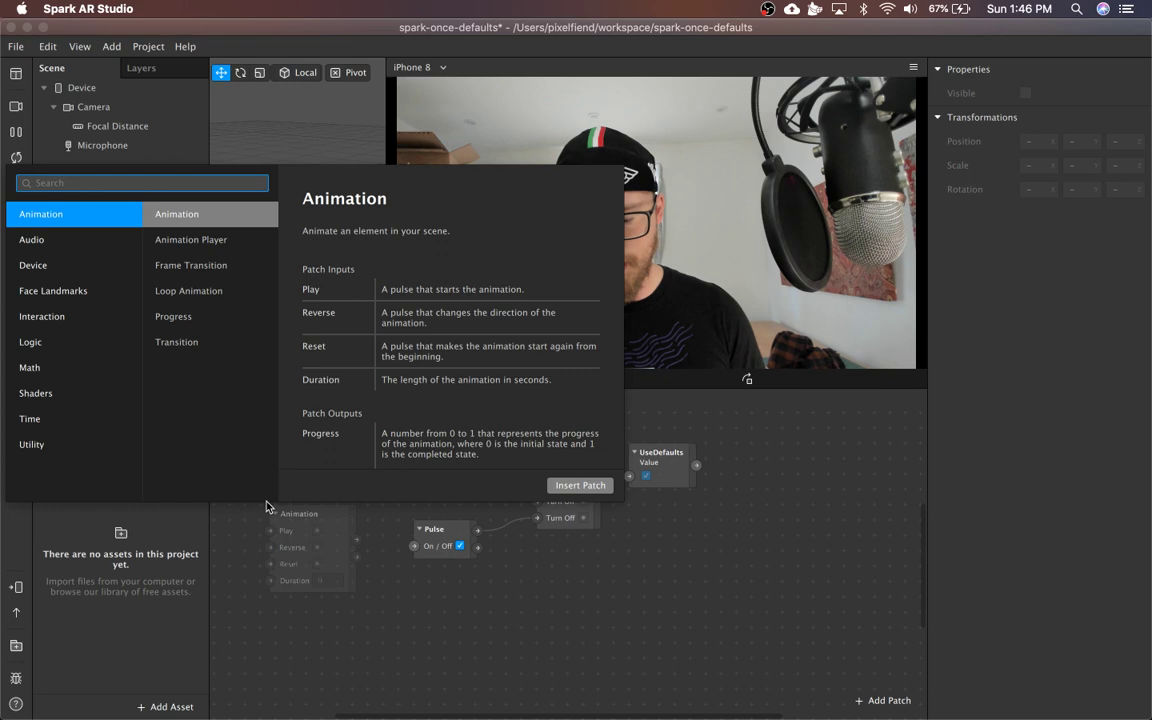
{"action": "type", "text": "t"}
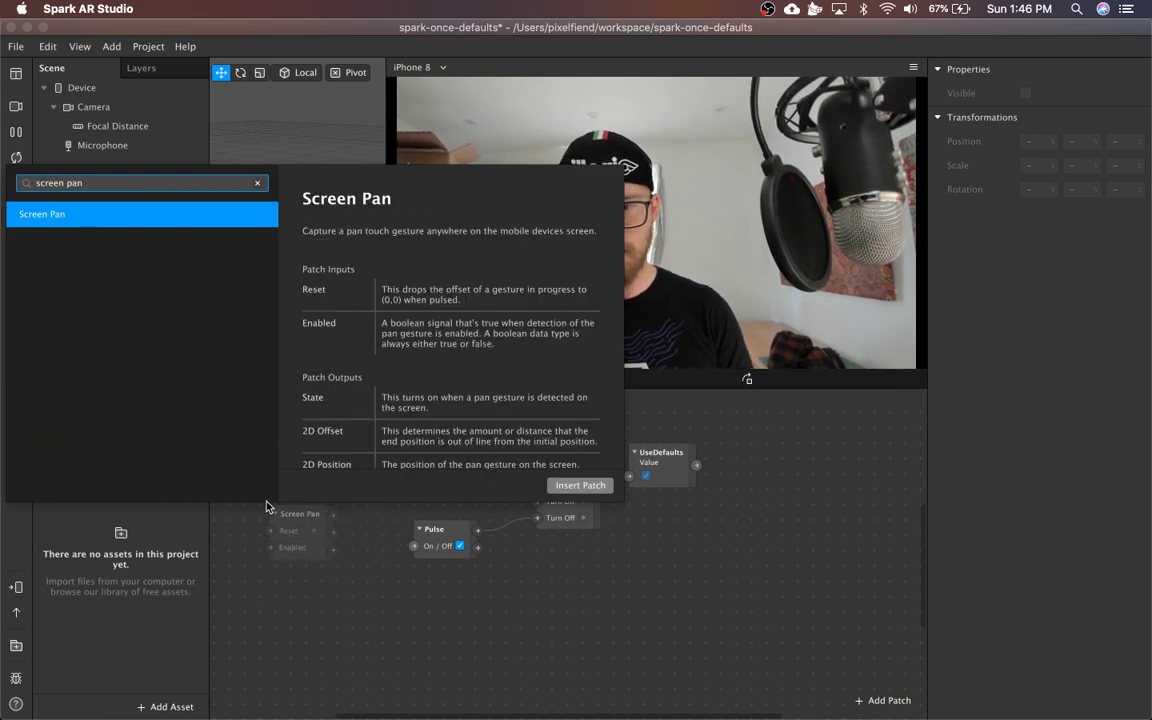
{"action": "left_click", "coordinate": [580, 486]}
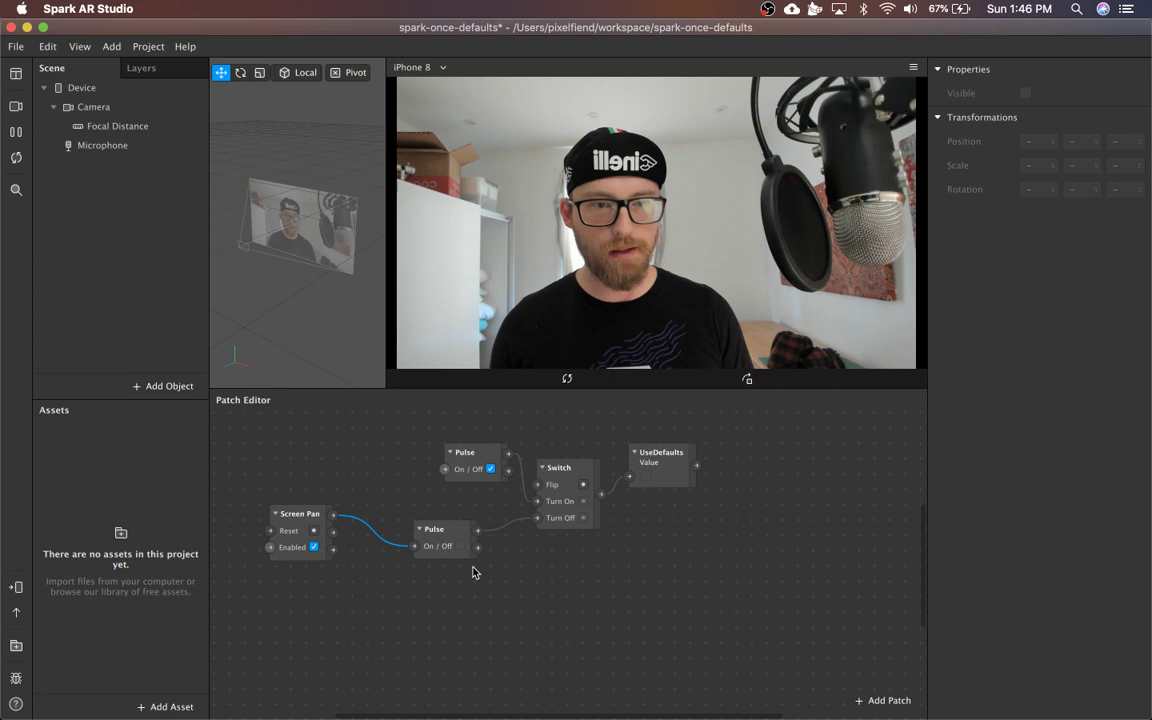
{"action": "mouse_move", "coordinate": [658, 482]}
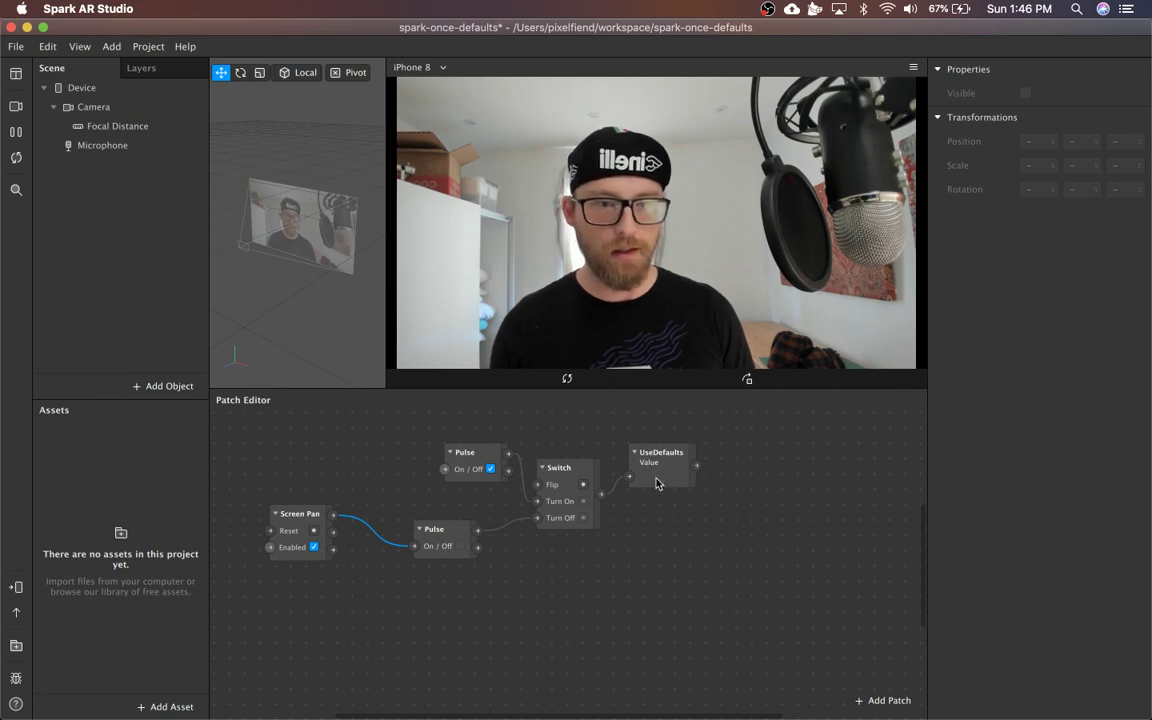
{"action": "left_click", "coordinate": [660, 456]}
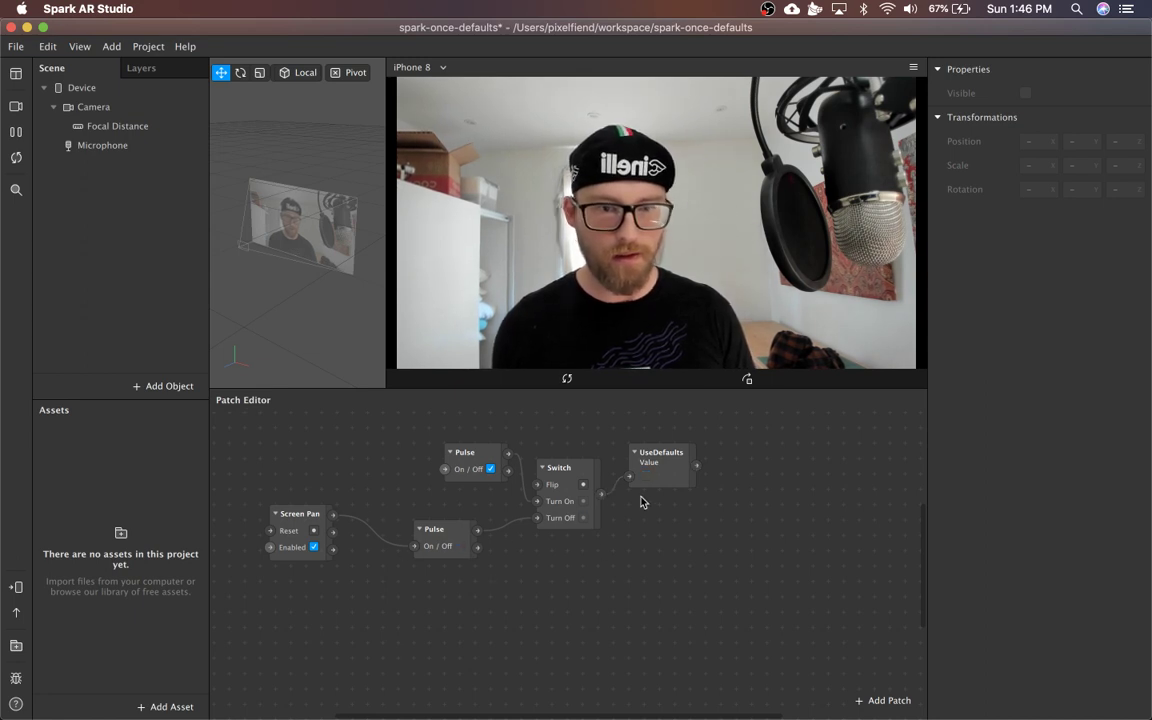
{"action": "left_click", "coordinate": [660, 458]}
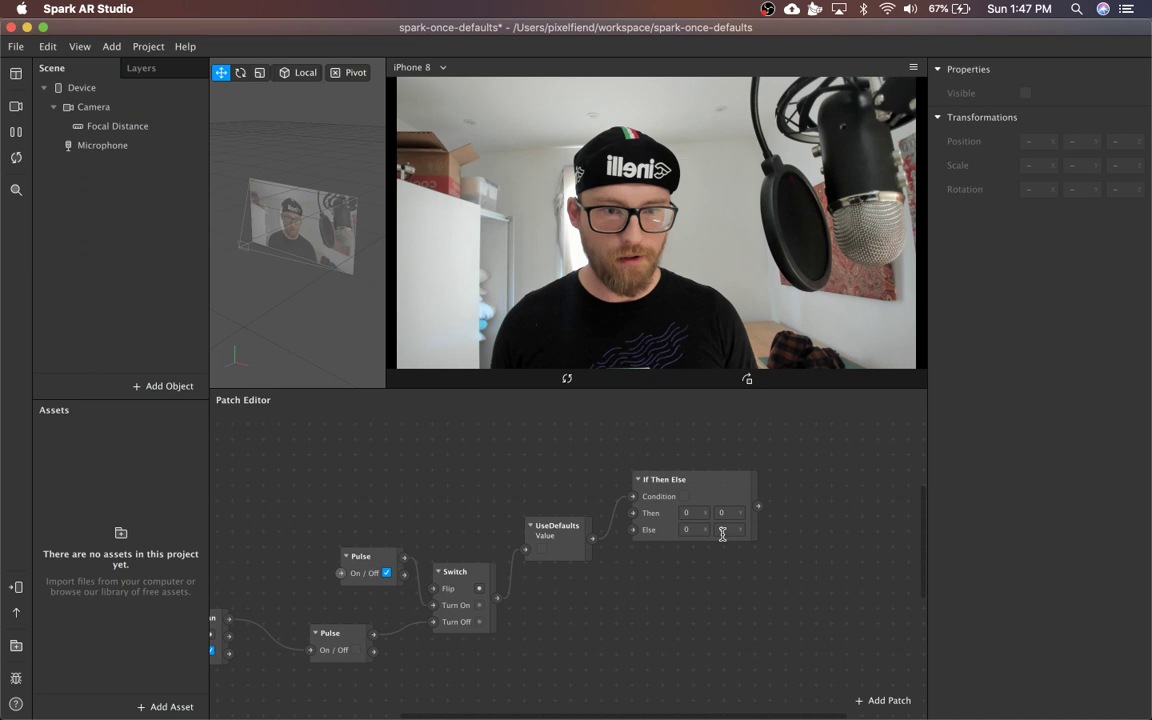
Set If Then Else's Then value to 0.5, 0.5 and feed UseDefaults into its Condition.
{"action": "left_click", "coordinate": [664, 480]}
{"action": "type", "text": ".5"}
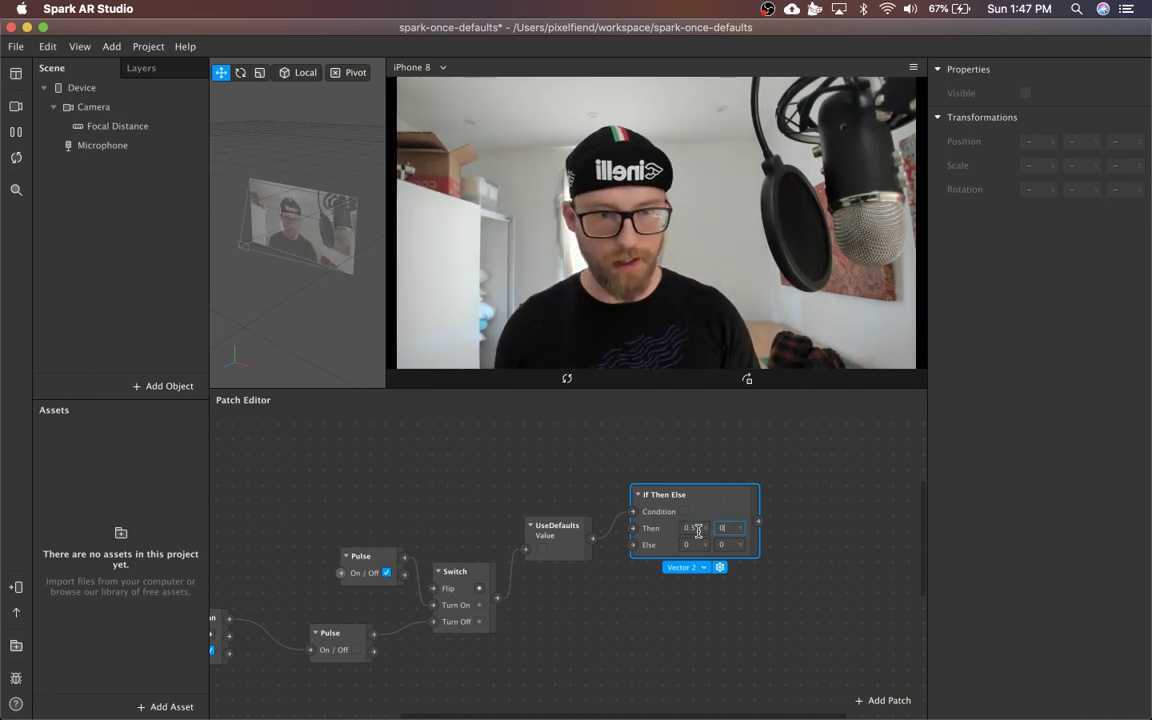
{"action": "type", "text": "0.5"}
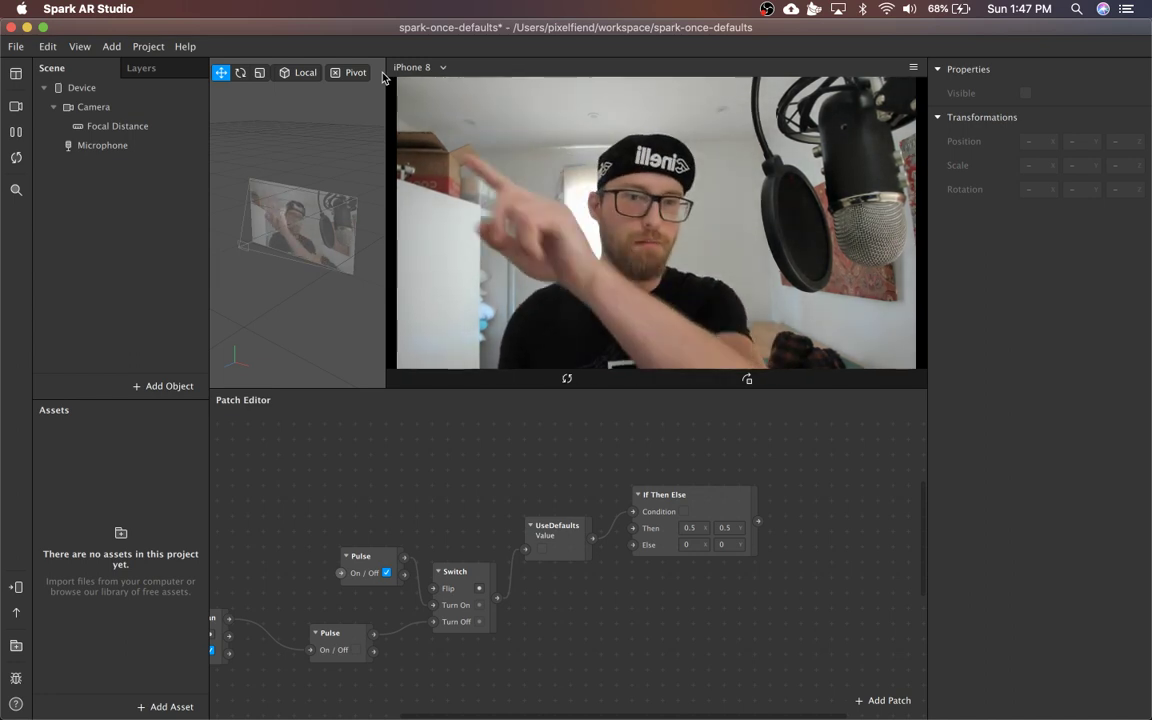
{"action": "mouse_move", "coordinate": [504, 440]}
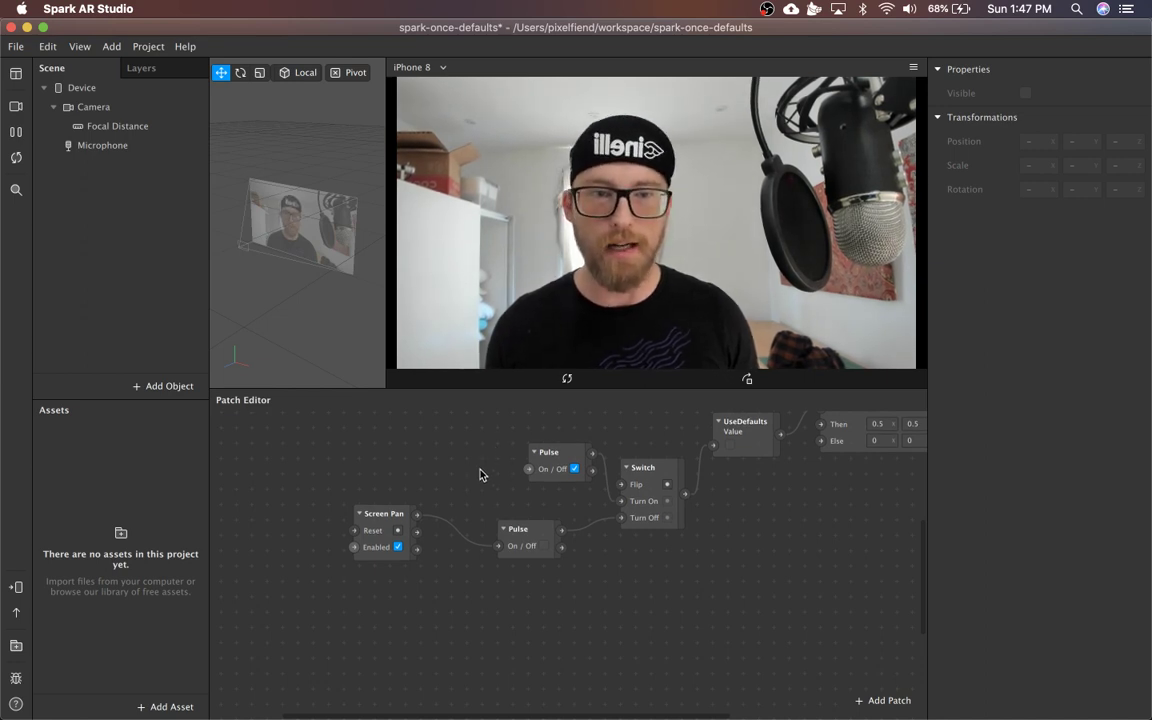
{"action": "left_click", "coordinate": [384, 512]}
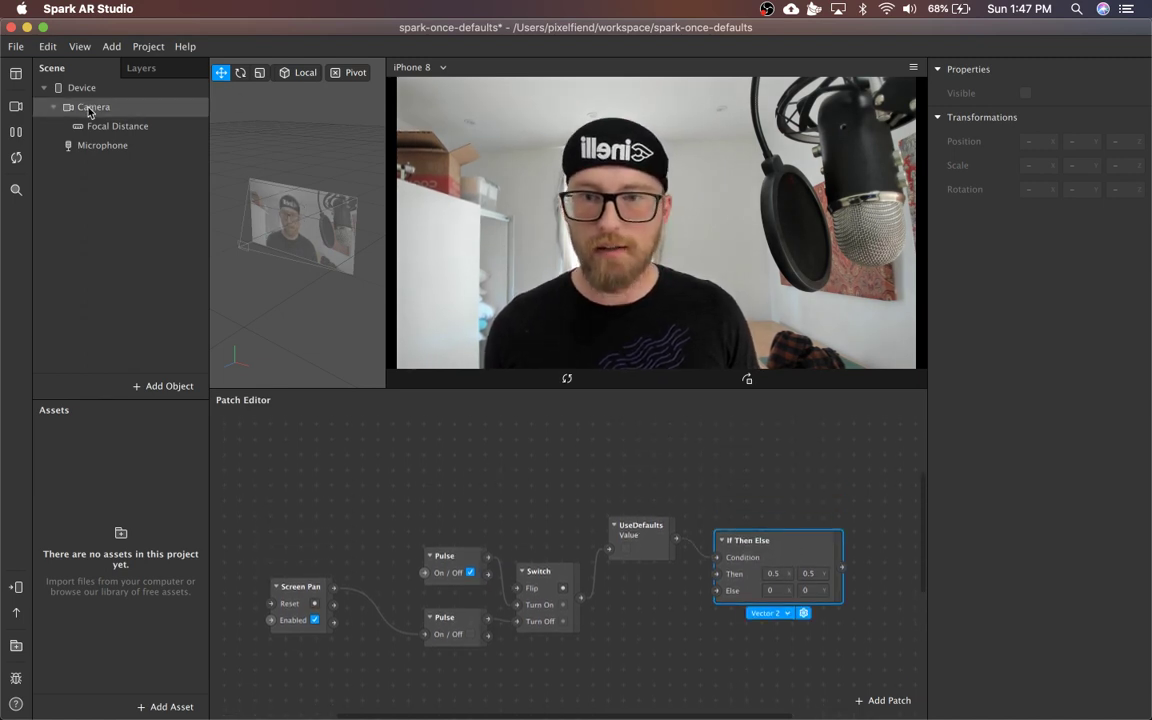
Add a canvas under the Camera and a rectangle inside canvas0.
{"action": "right_click", "coordinate": [92, 108]}
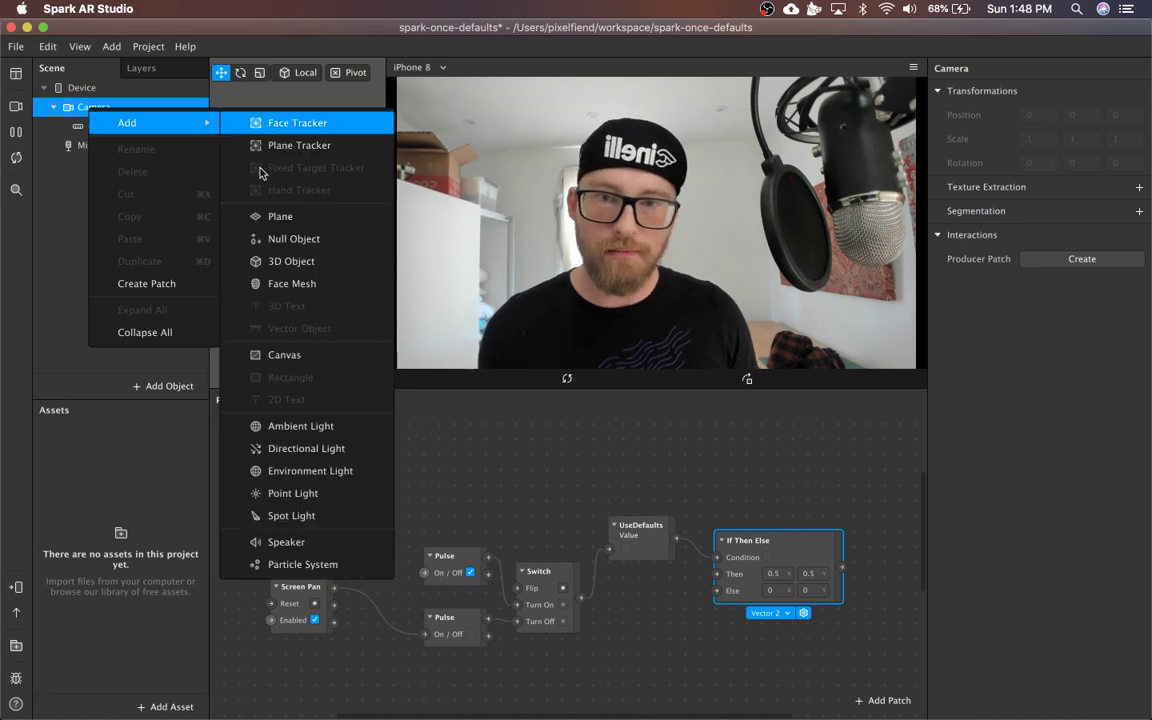
{"action": "left_click", "coordinate": [284, 354]}
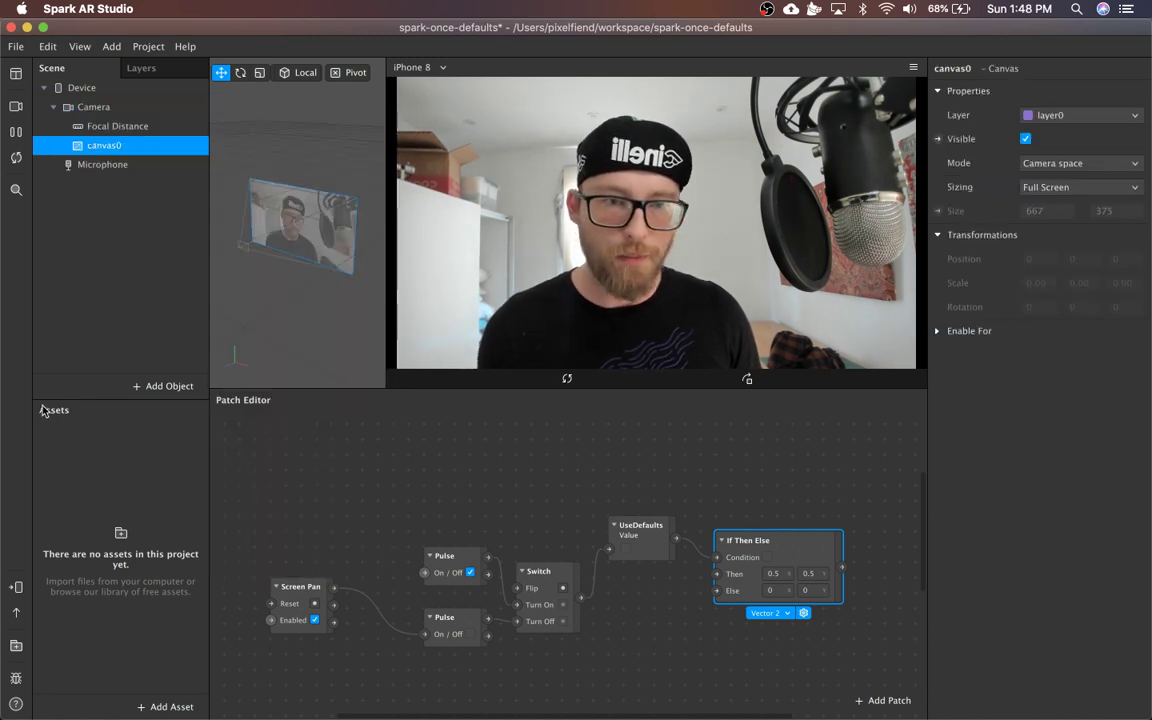
{"action": "right_click", "coordinate": [104, 144]}
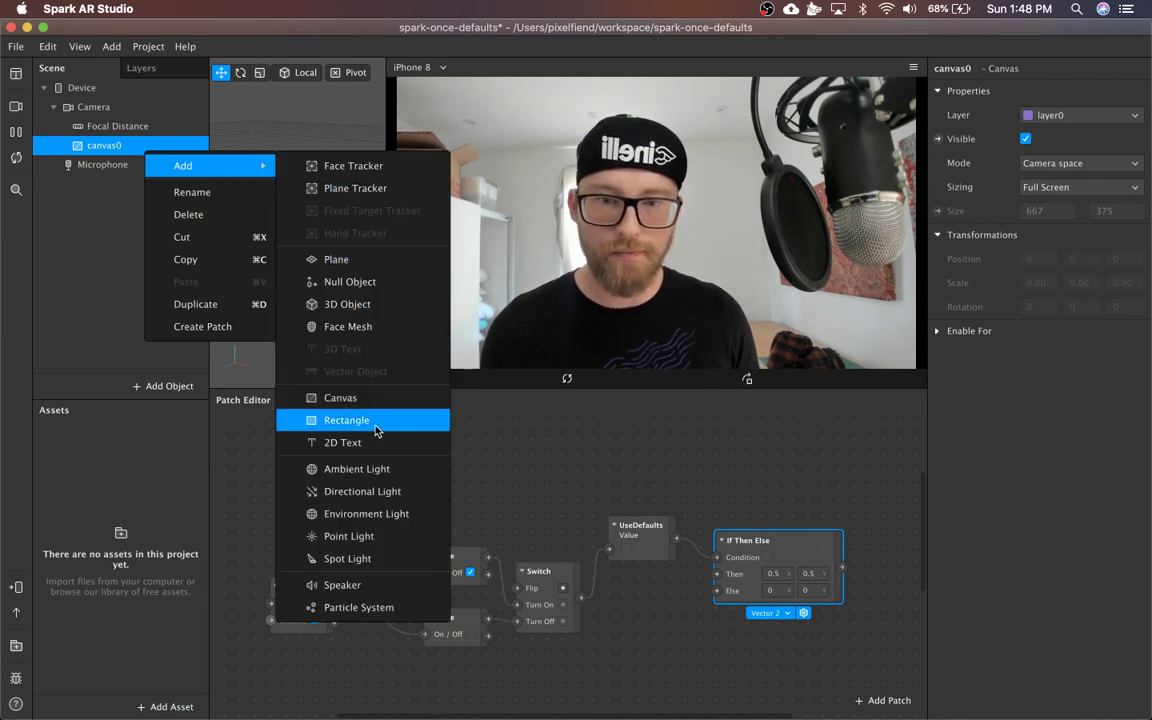
{"action": "left_click", "coordinate": [346, 420]}
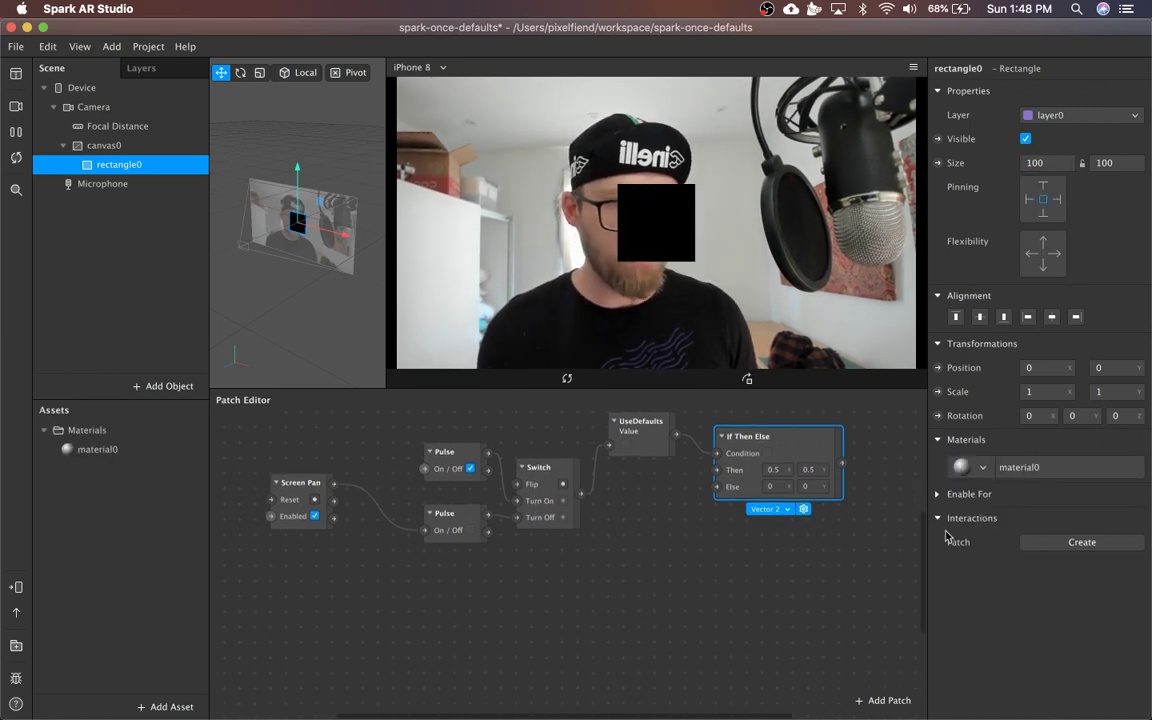
Set material0 to a Flat shader and expose its diffuse texture as a graph patch.
{"action": "left_click", "coordinate": [96, 448]}
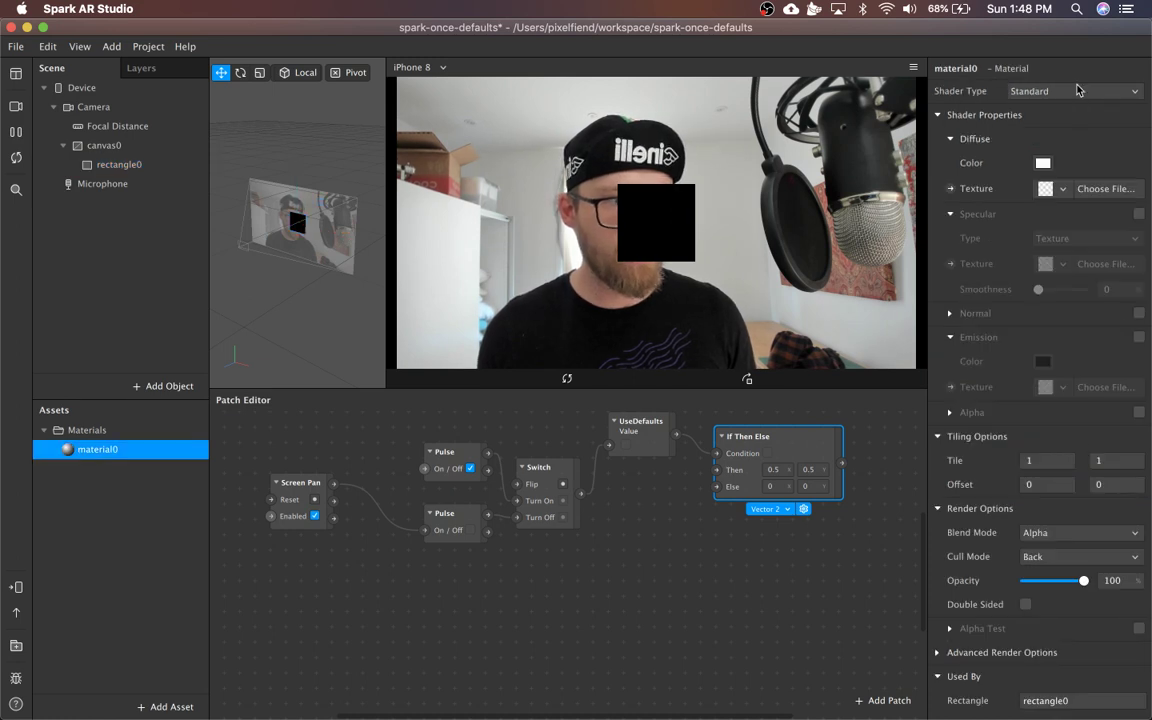
{"action": "left_click", "coordinate": [1080, 92]}
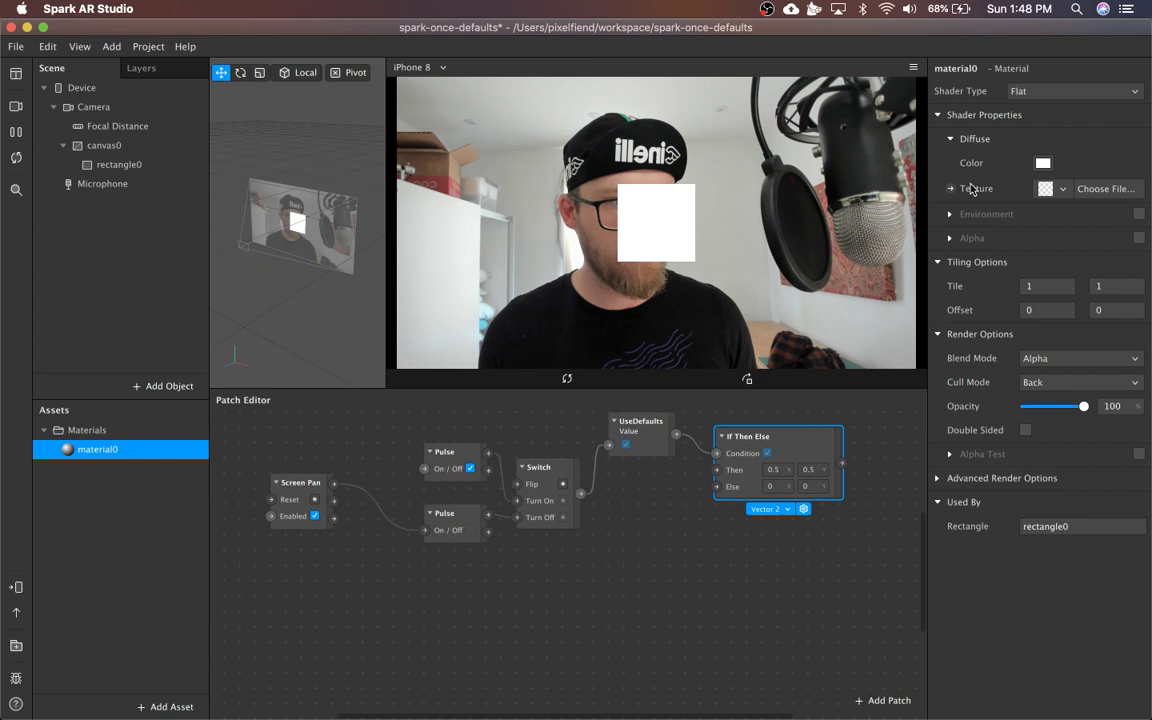
{"action": "left_click", "coordinate": [952, 188]}
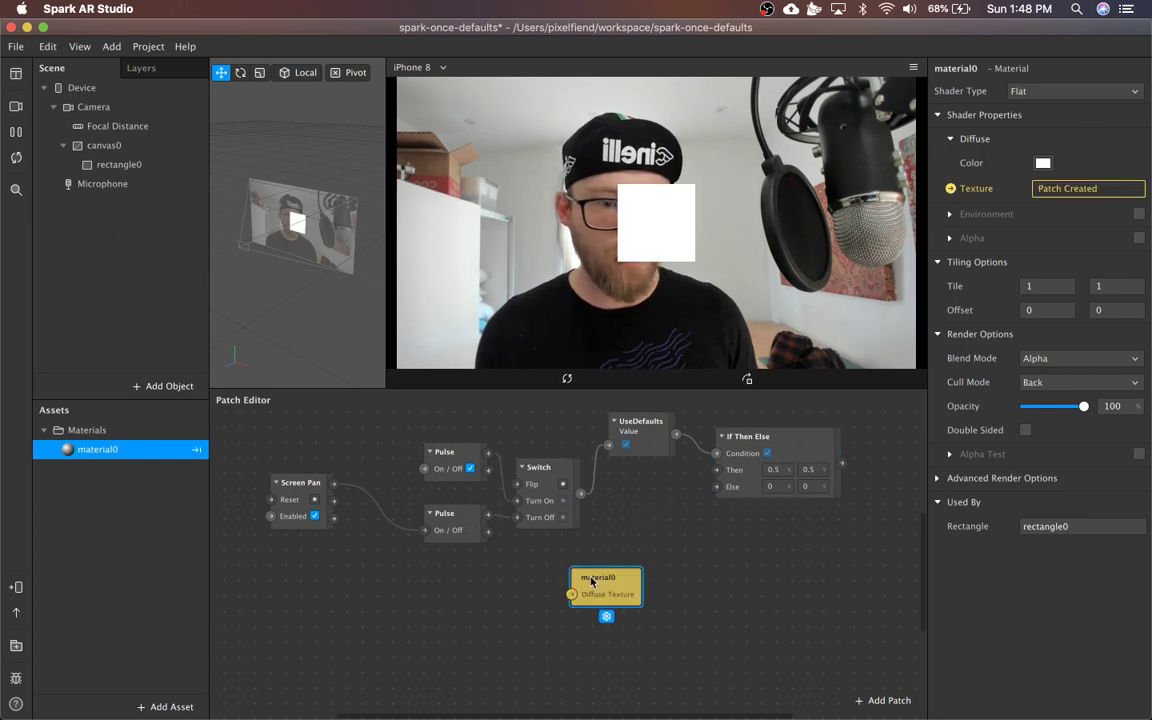
{"action": "left_click_drag", "start_coordinate": [604, 584], "coordinate": [828, 584]}
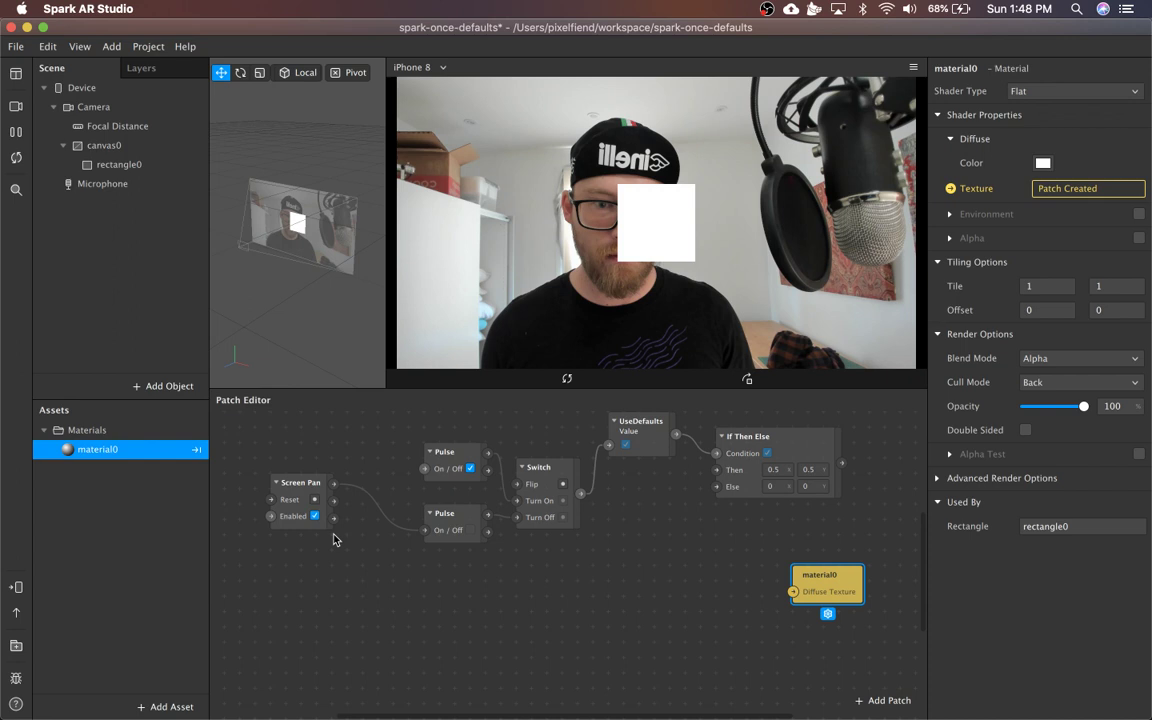
Bring Device screen size into the graph to divide the pan location, feeding a Vector 2 value.
{"action": "left_click", "coordinate": [300, 482]}
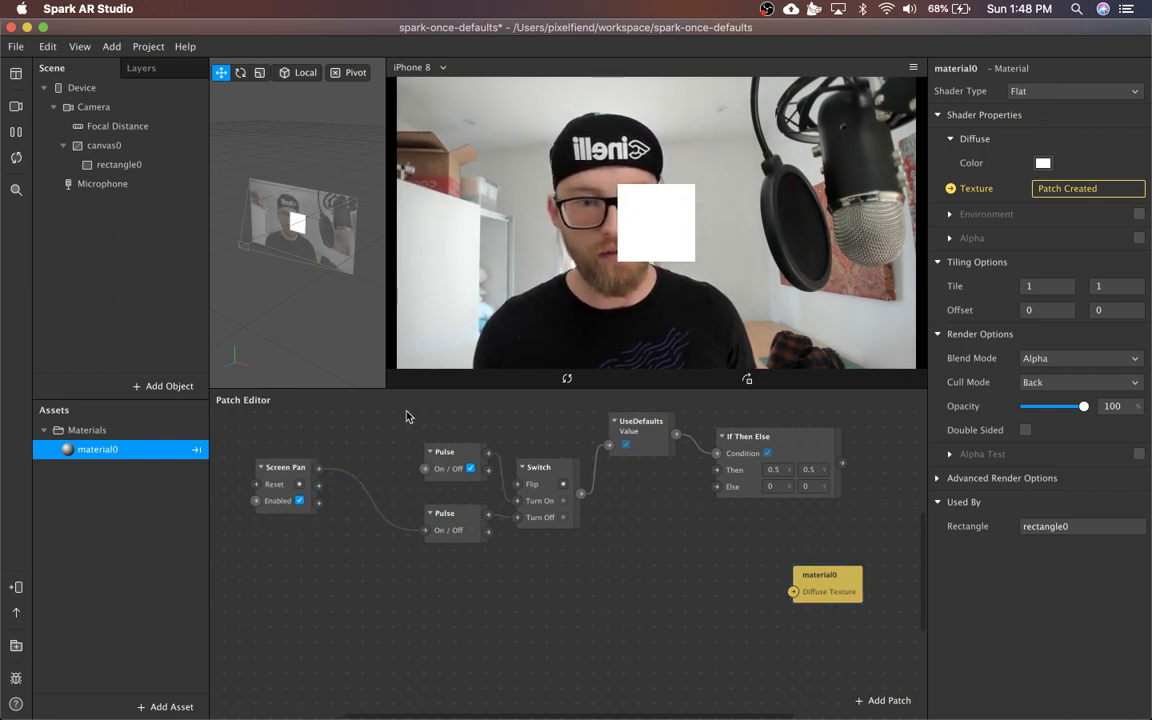
{"action": "mouse_move", "coordinate": [322, 504]}
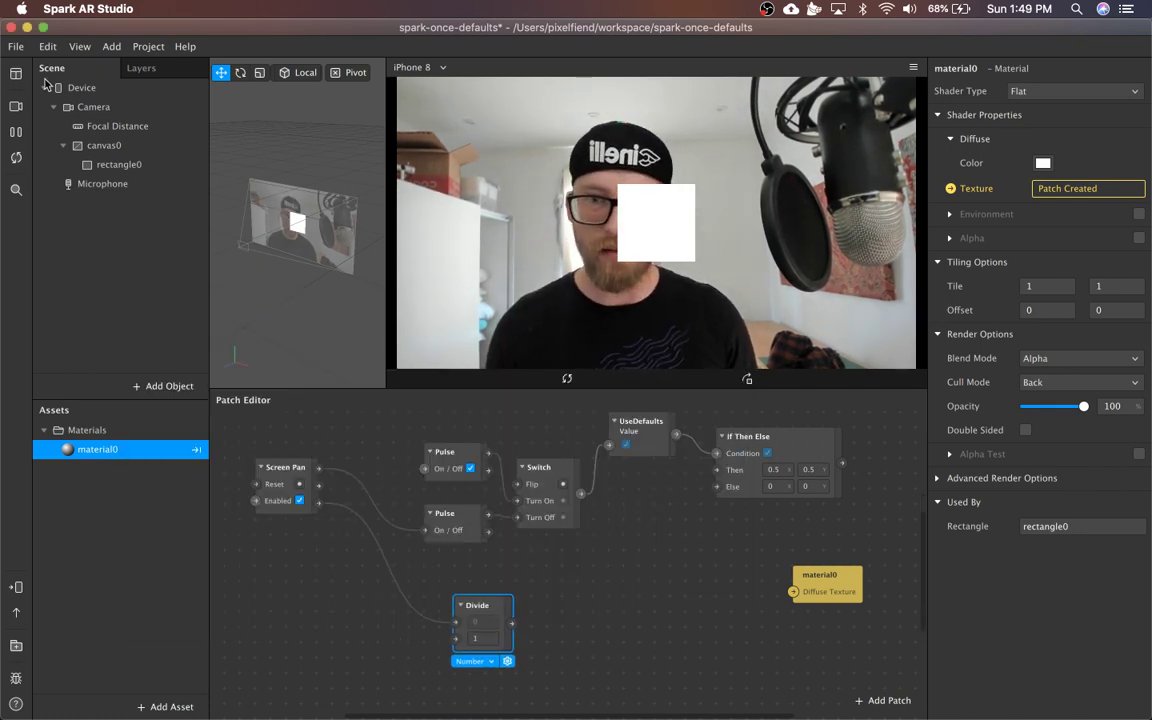
{"action": "left_click", "coordinate": [82, 88]}
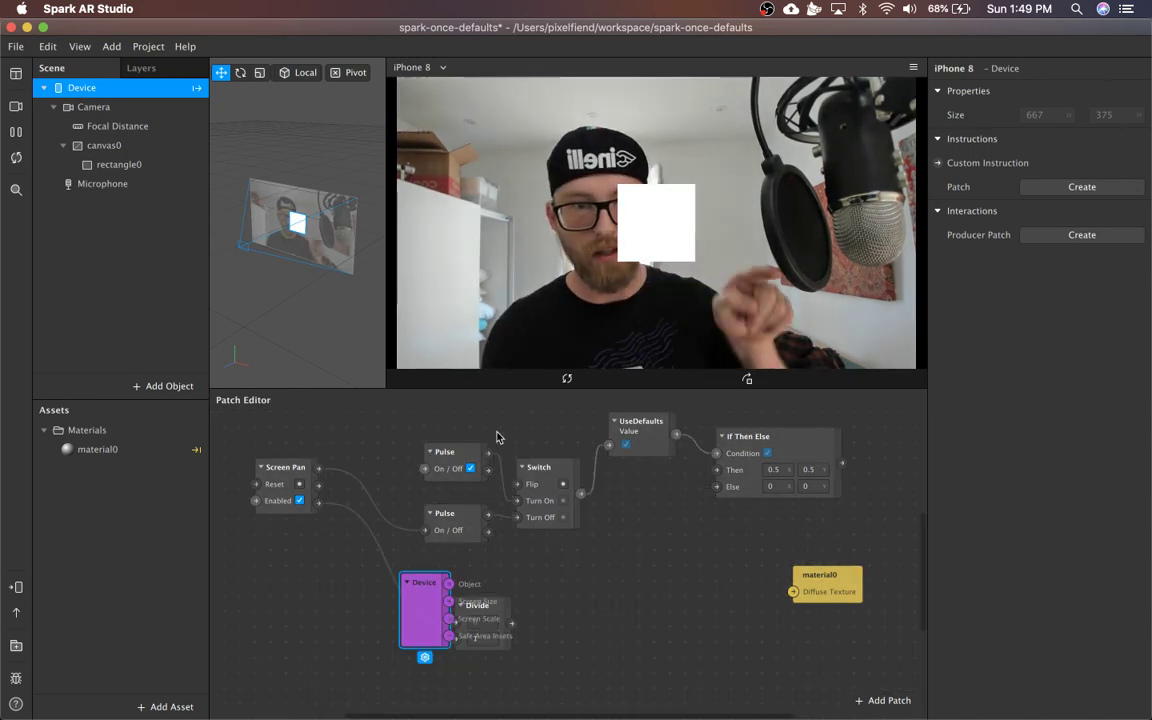
{"action": "left_click_drag", "start_coordinate": [424, 612], "coordinate": [380, 616]}
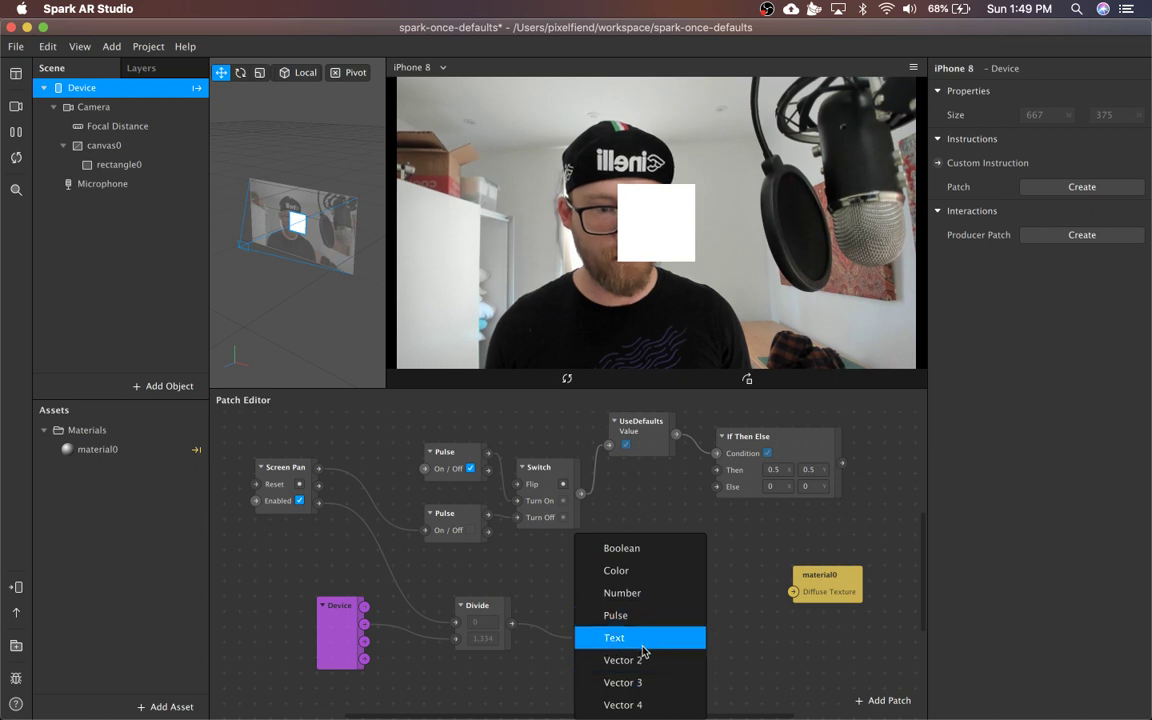
{"action": "left_click", "coordinate": [624, 660]}
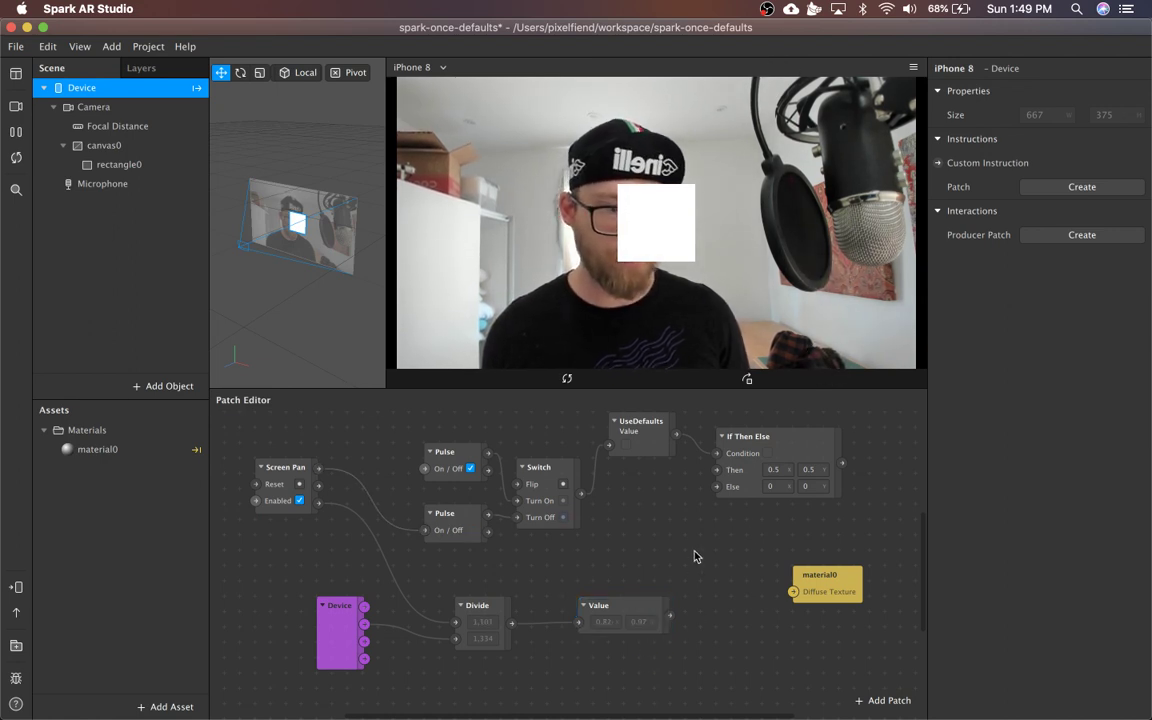
{"action": "left_click", "coordinate": [598, 604]}
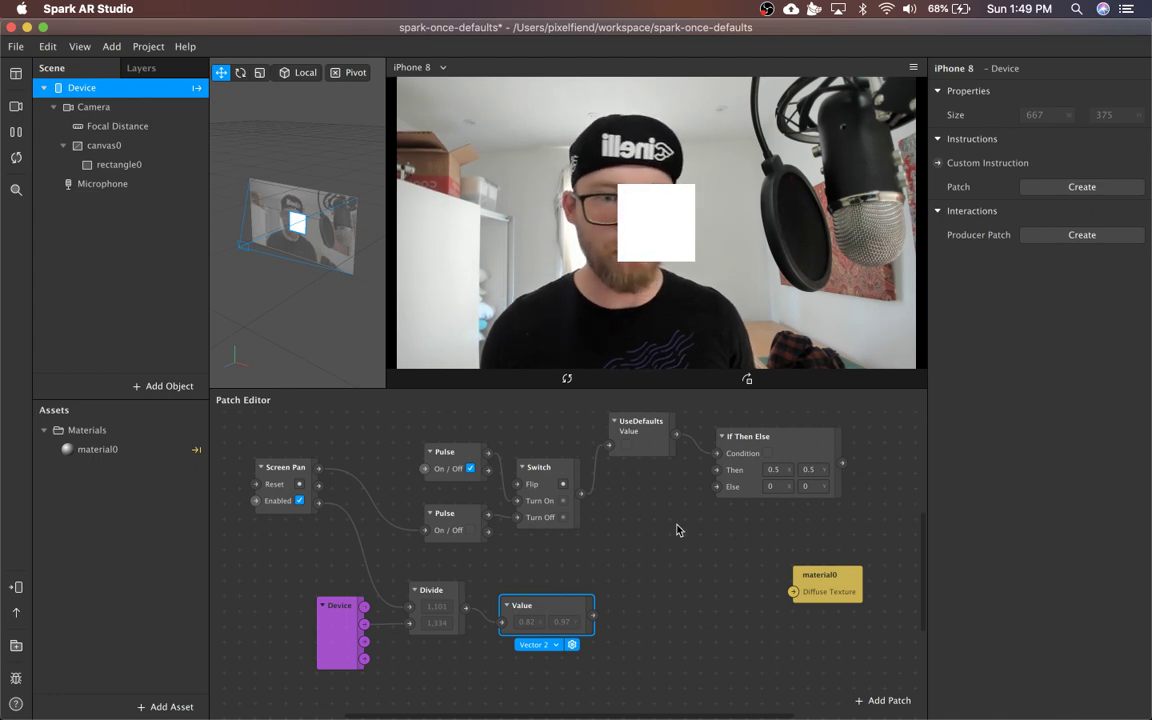
{"action": "mouse_move", "coordinate": [624, 588]}
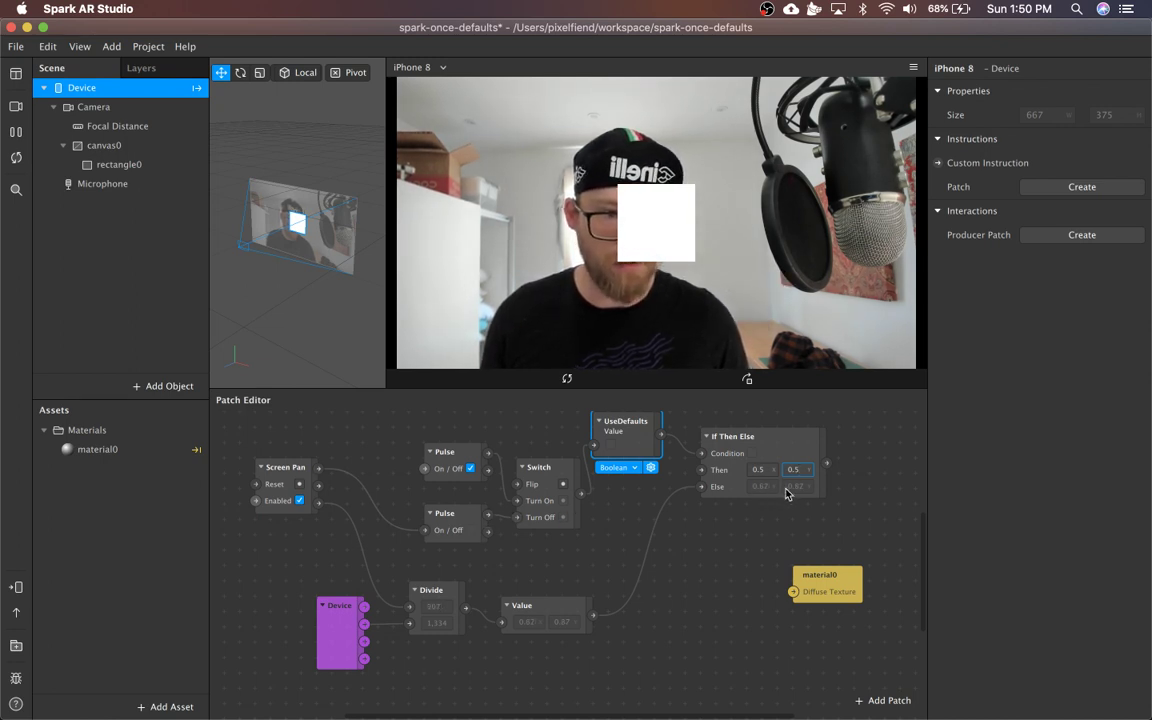
Connect the normalized Vector 2 value to If Then Else's Else input.
{"action": "left_click_drag", "start_coordinate": [600, 520], "coordinate": [450, 510]}
{"action": "type", "text": "valu"}
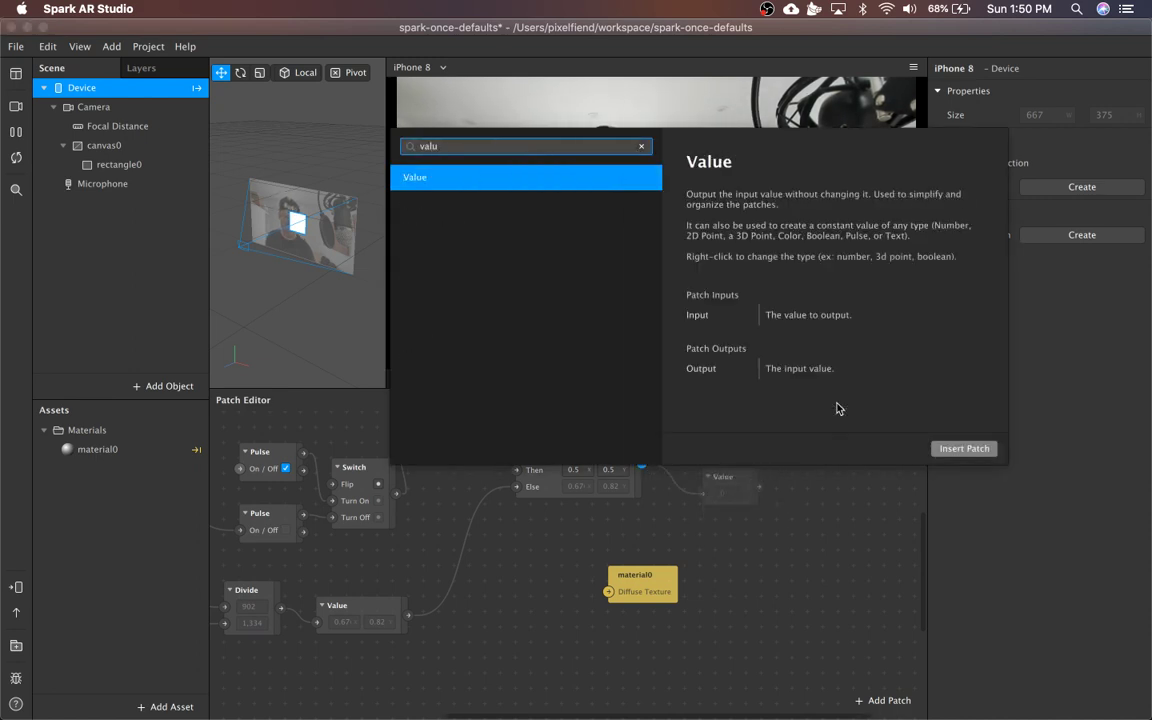
Insert a Value patch typed as Vector 2 to receive the If Then Else output.
{"action": "left_click", "coordinate": [964, 448]}
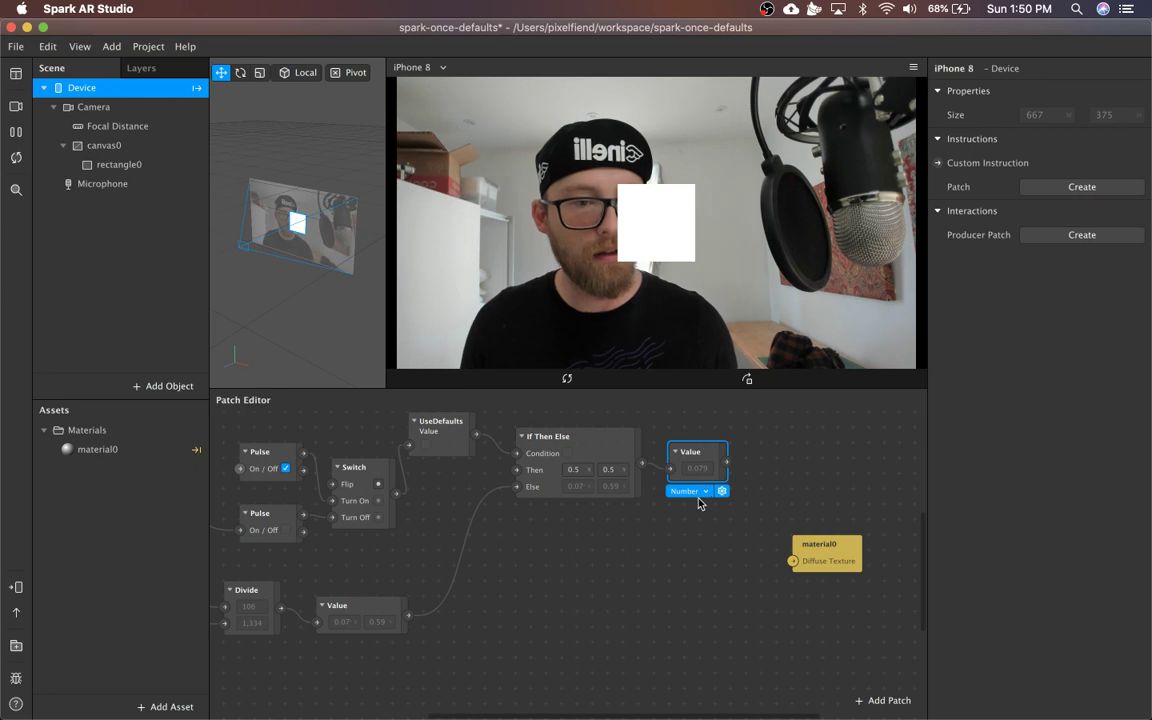
{"action": "left_click", "coordinate": [688, 492]}
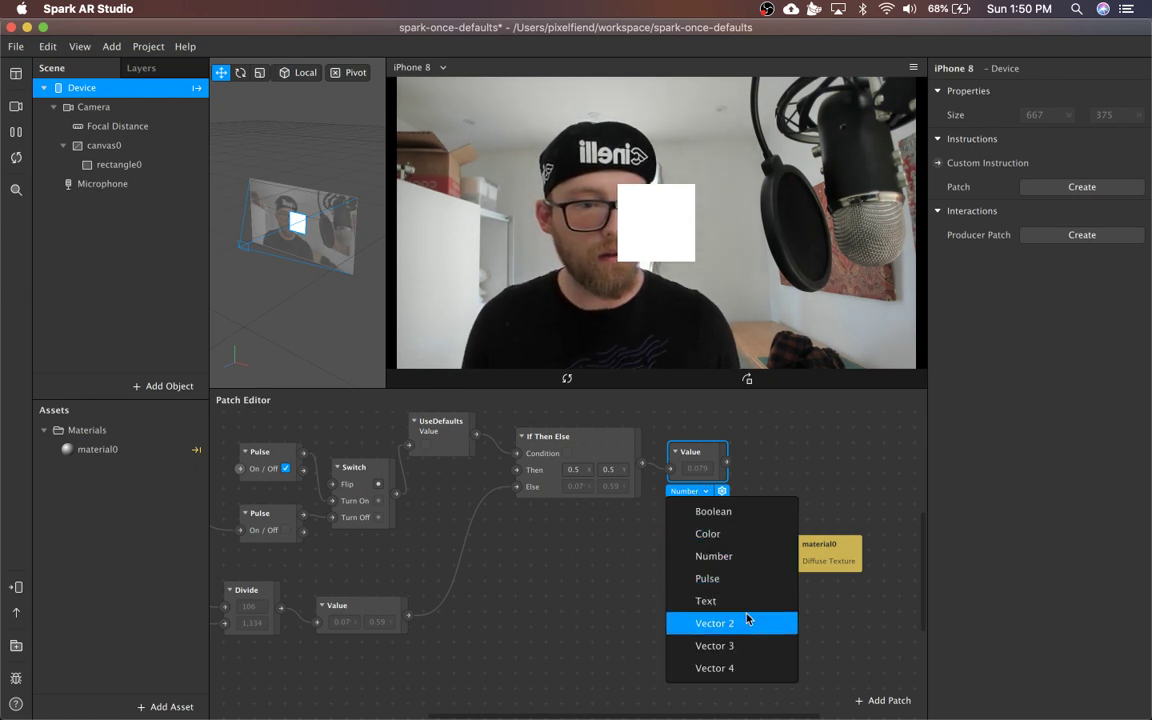
{"action": "left_click", "coordinate": [714, 622]}
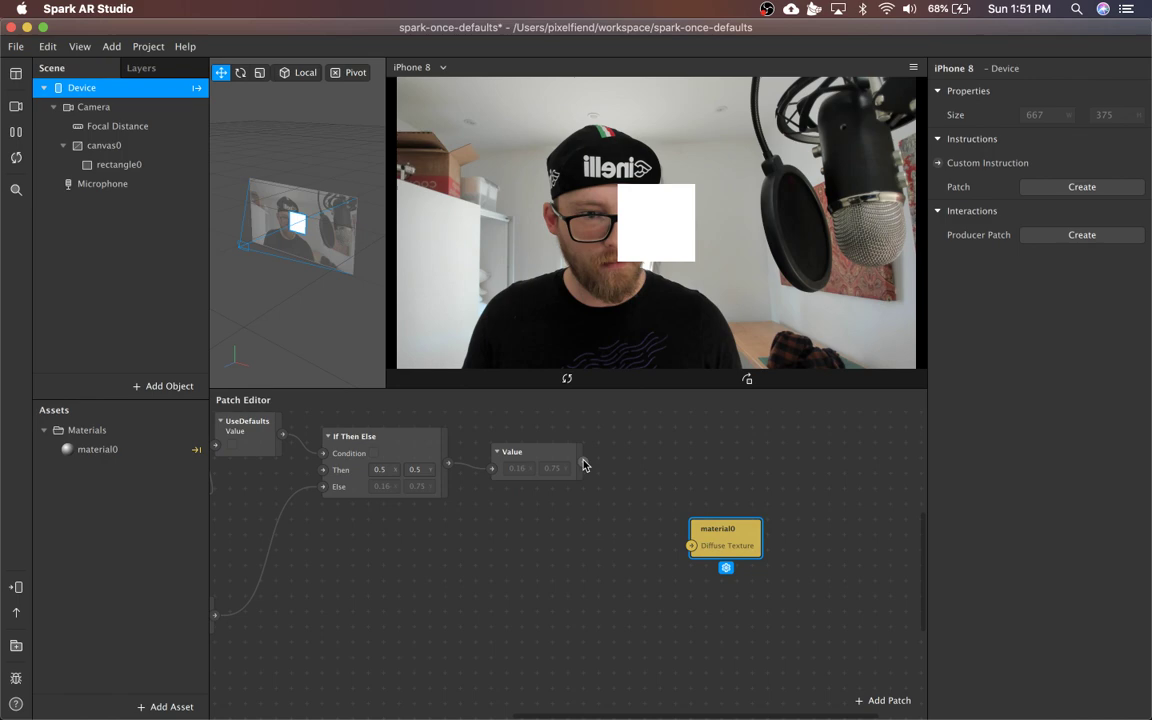
Add a Swizzle (xy01) patch and wire its output to material0's Diffuse Texture.
{"action": "type", "text": "swi"}
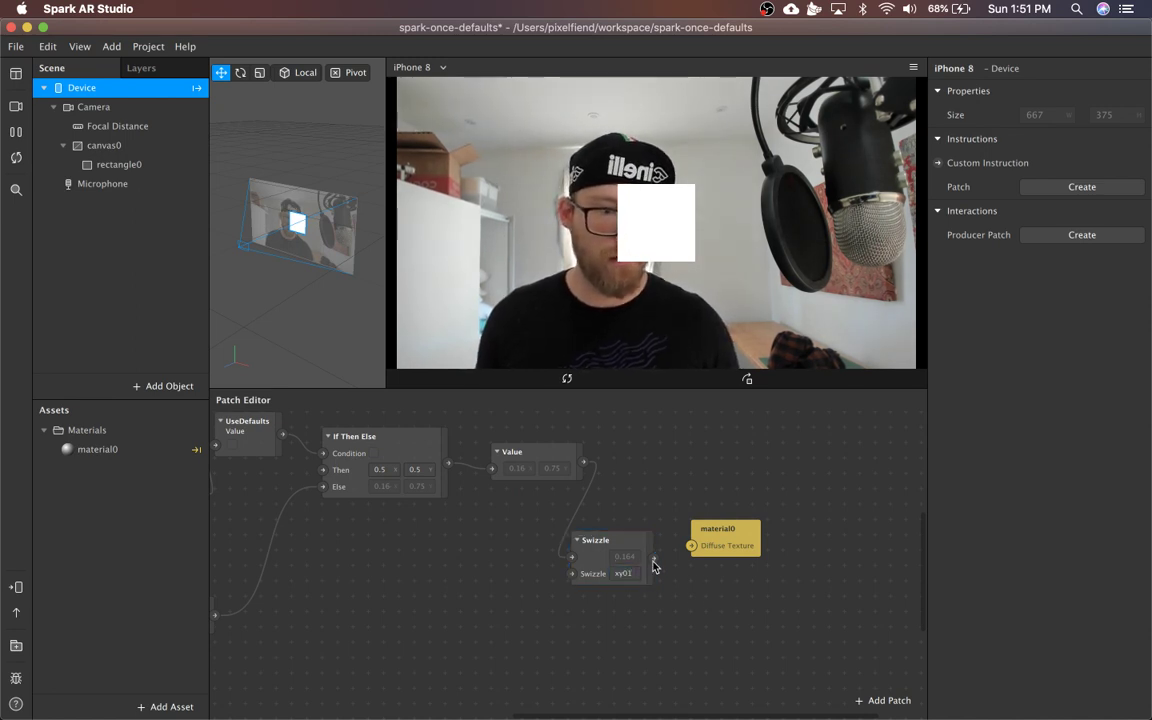
{"action": "left_click_drag", "start_coordinate": [656, 556], "coordinate": [690, 544]}
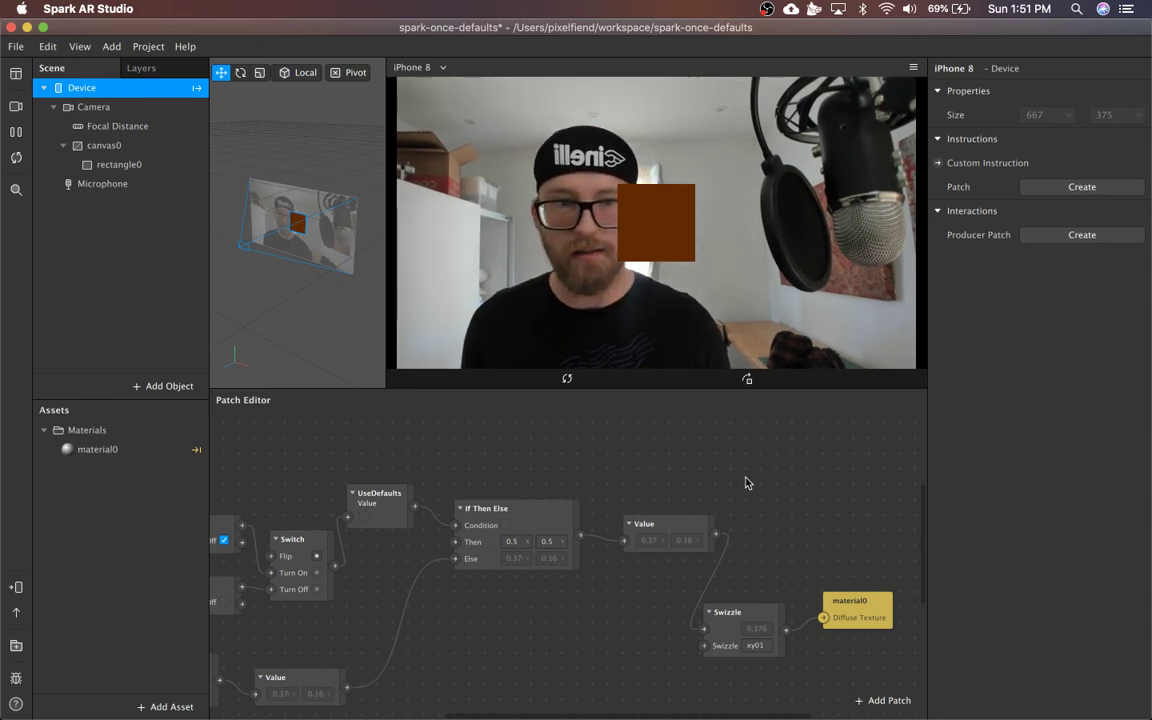
{"action": "mouse_move", "coordinate": [528, 28]}
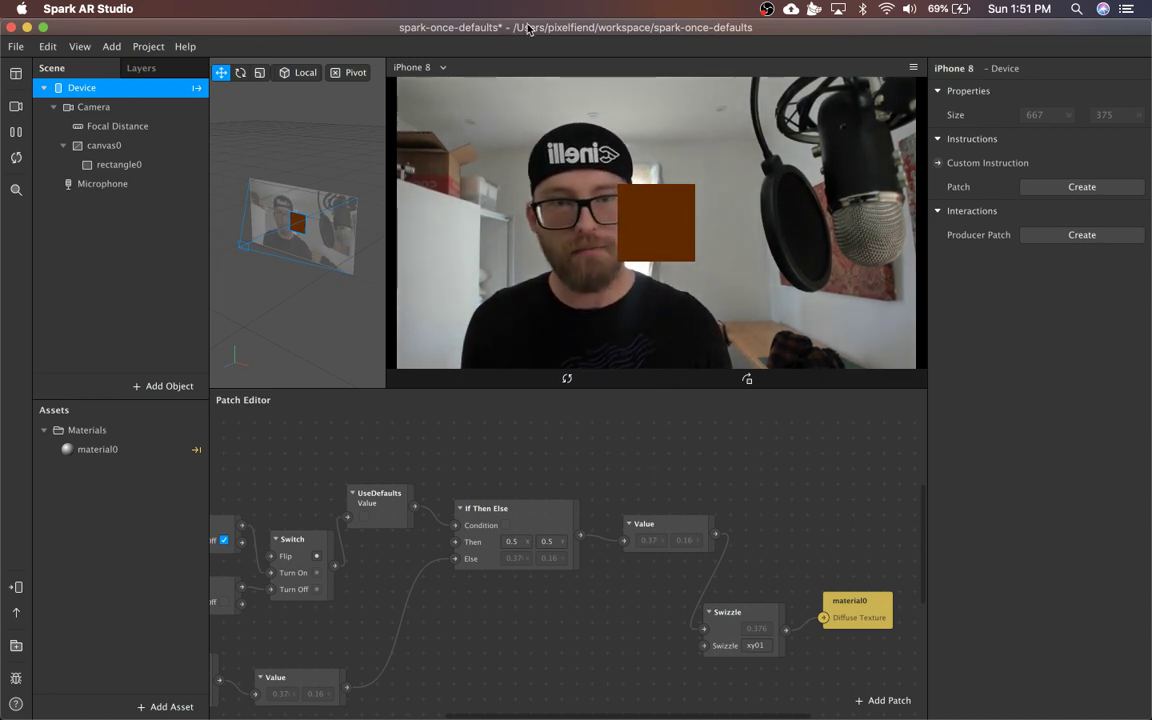